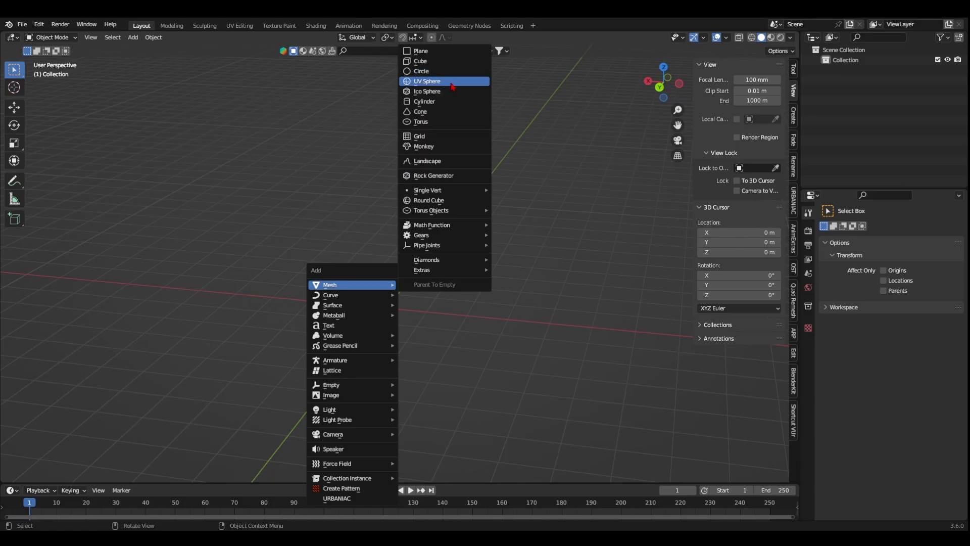
Add a UV sphere at the scene centre and enter edit mode on it
click(427, 80)
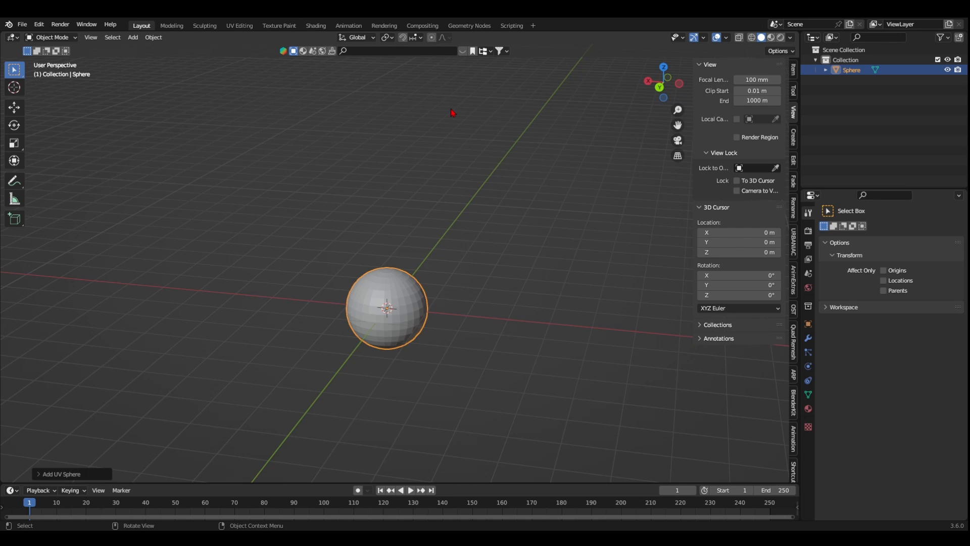
key(Tab)
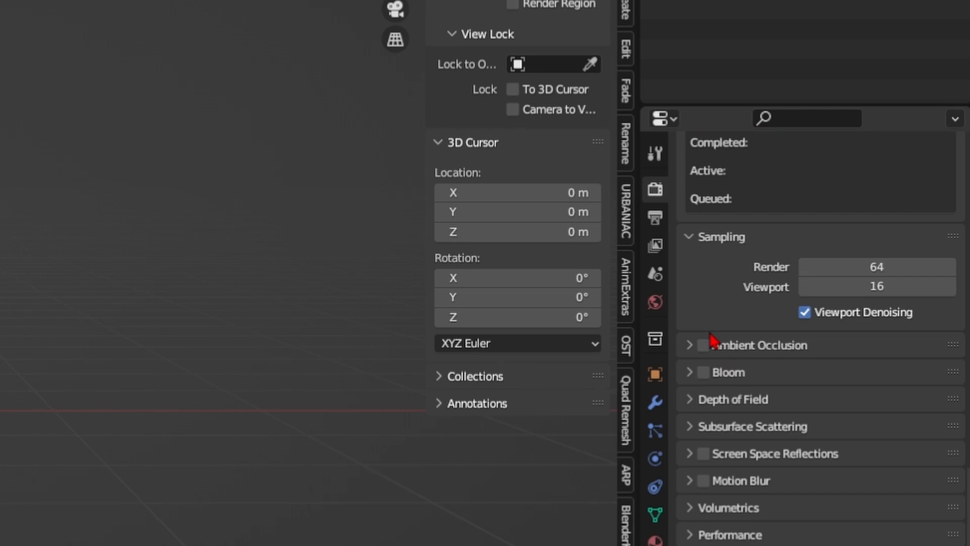
Enable ambient occlusion and build the Fire material from Voronoi Texture and Color Ramp nodes with tuned stops
click(704, 345)
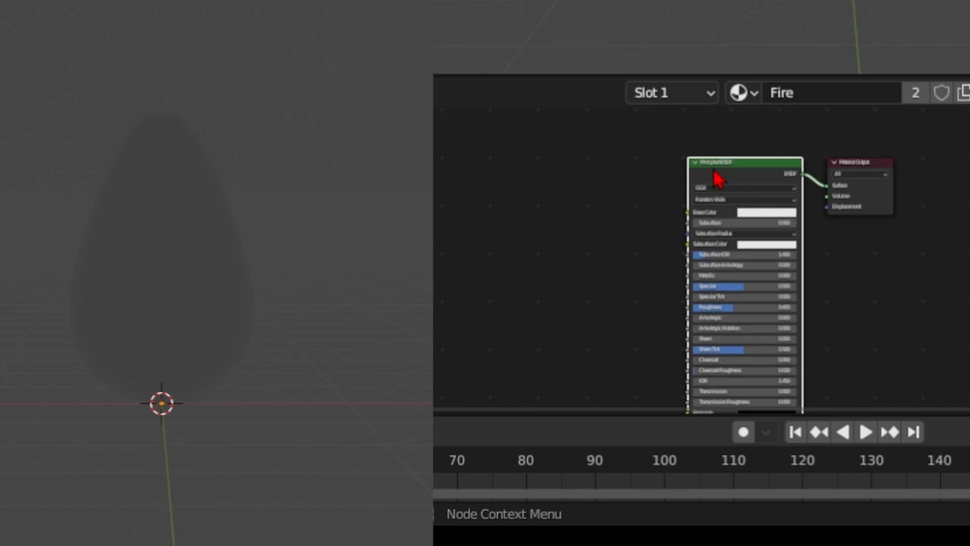
text(v)
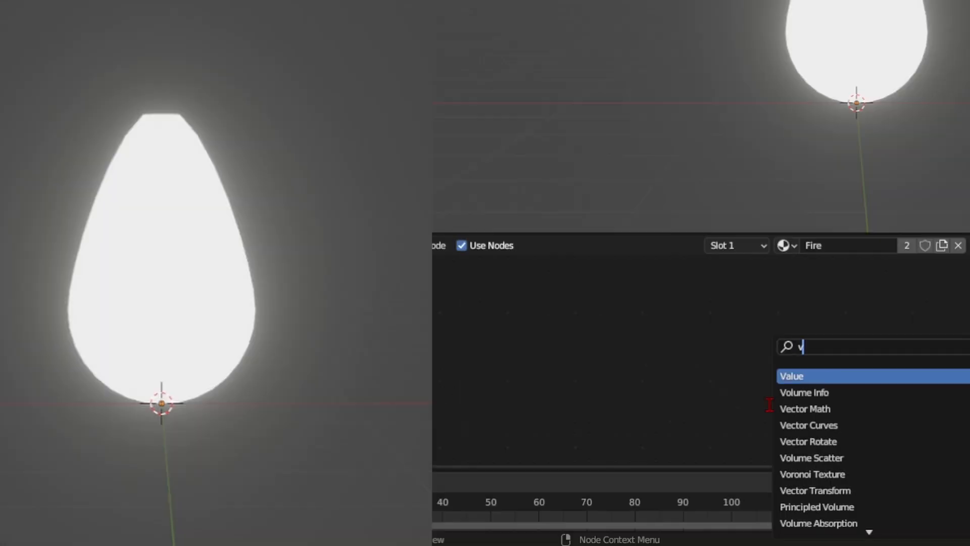
click(812, 474)
text(co)
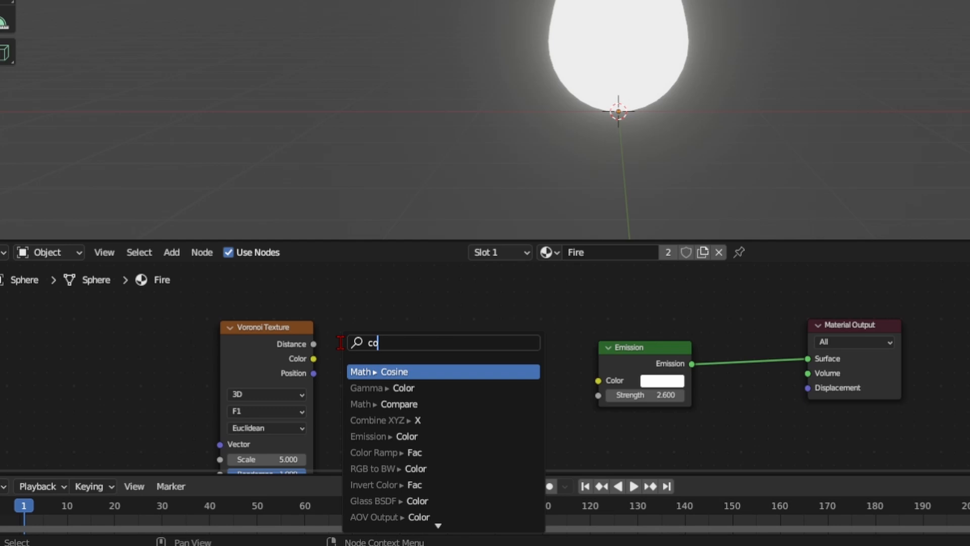
click(385, 452)
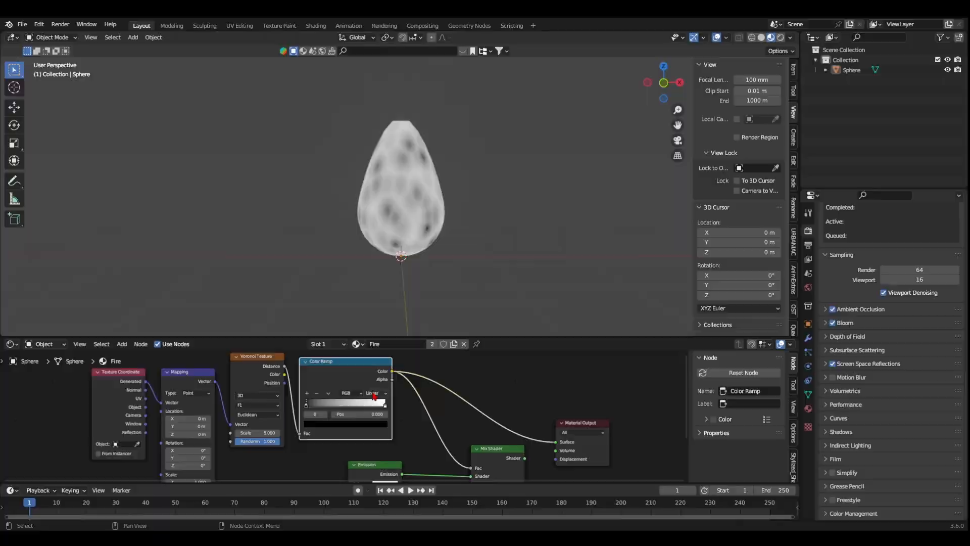
click(373, 393)
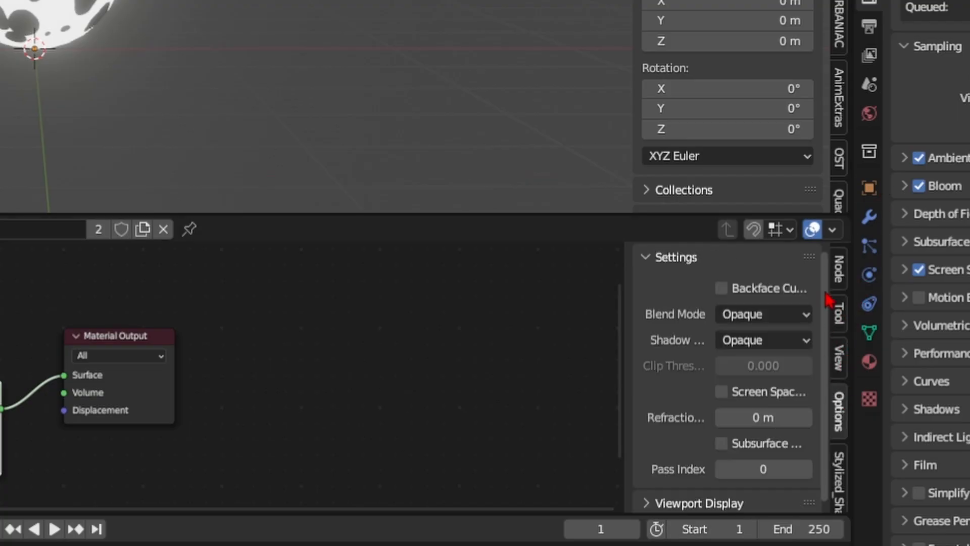
Set the Fire material's blend mode to Alpha Blend for transparency
click(762, 313)
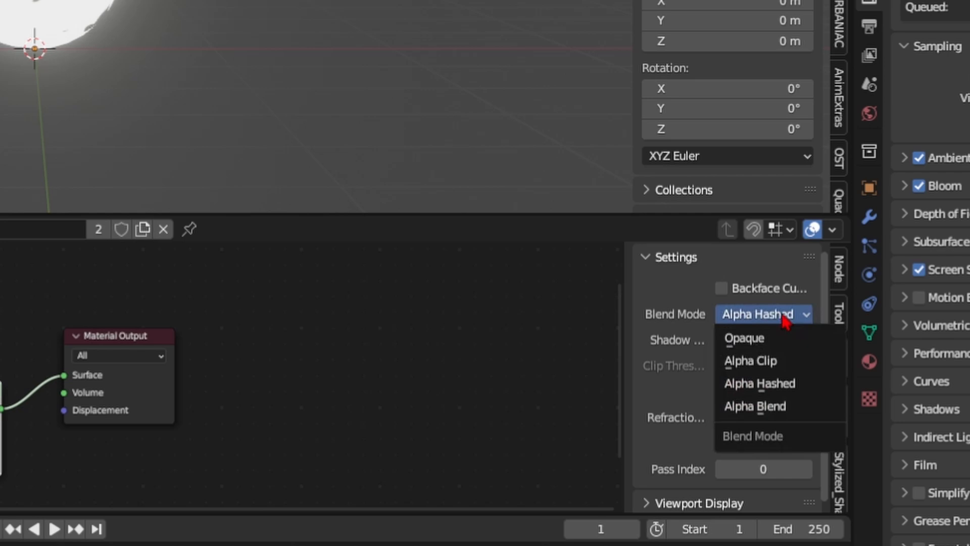
click(754, 406)
text(co)
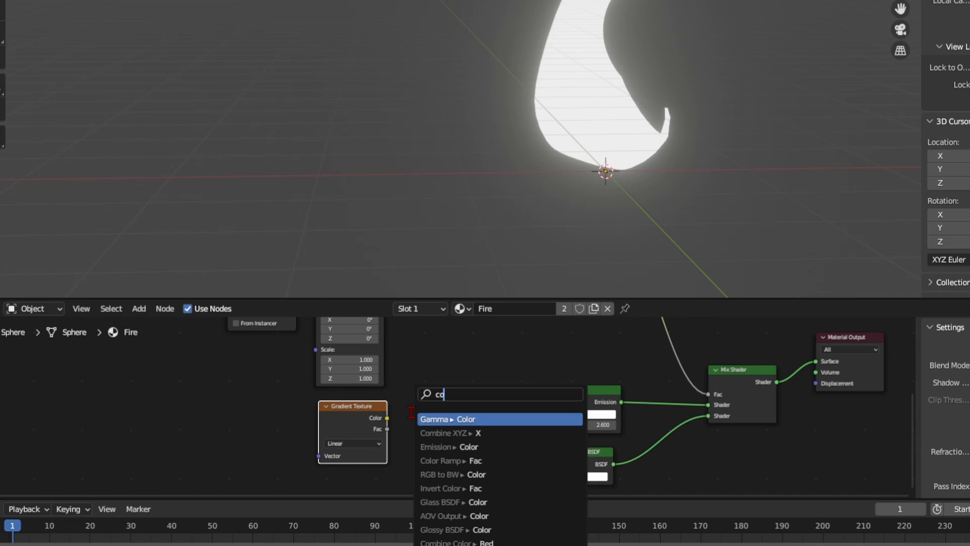
Add a red-to-yellow Color Ramp with constant interpolation after the gradient and offset its mapping
click(449, 460)
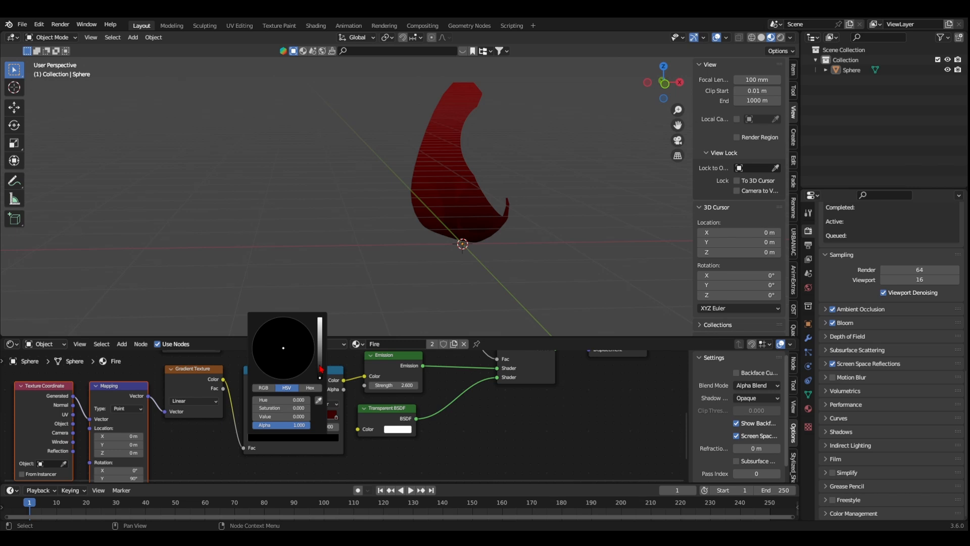
click(277, 357)
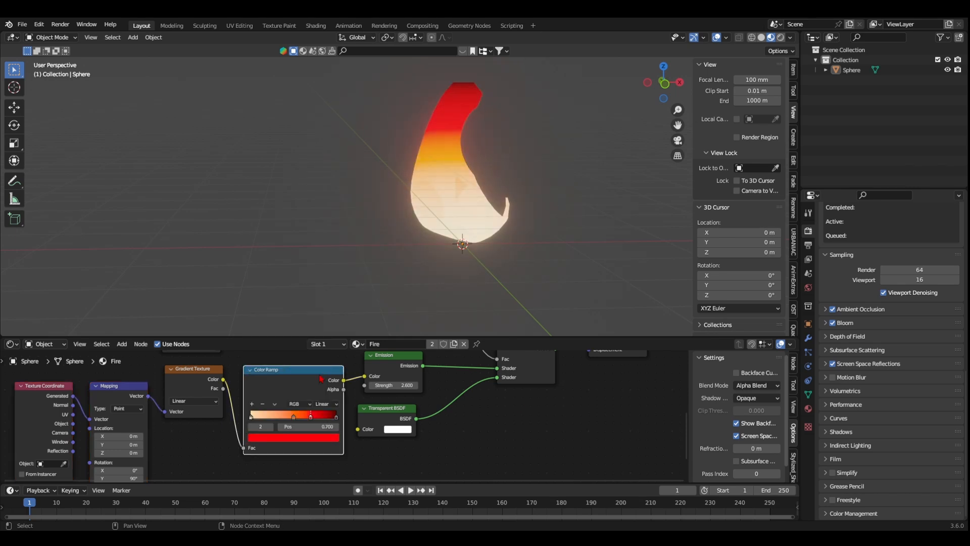
click(321, 403)
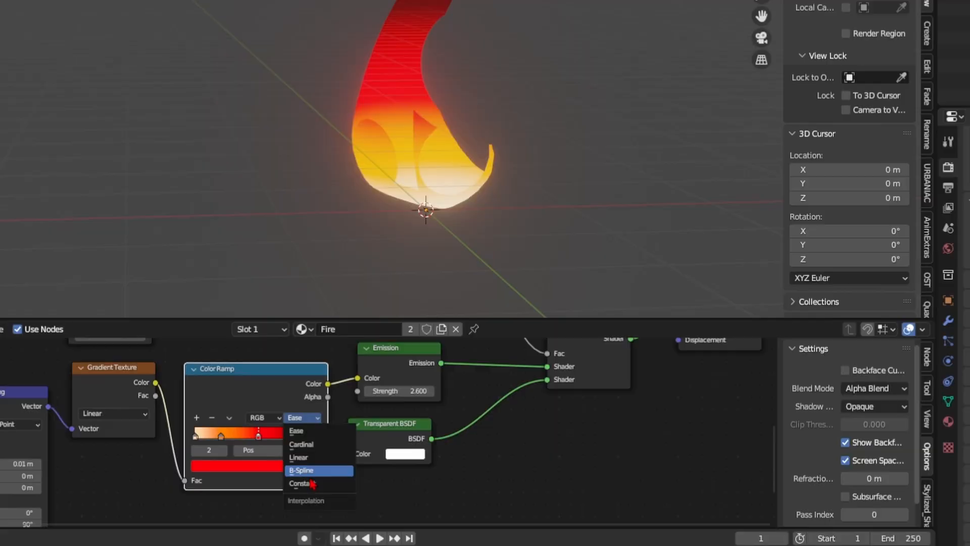
click(309, 470)
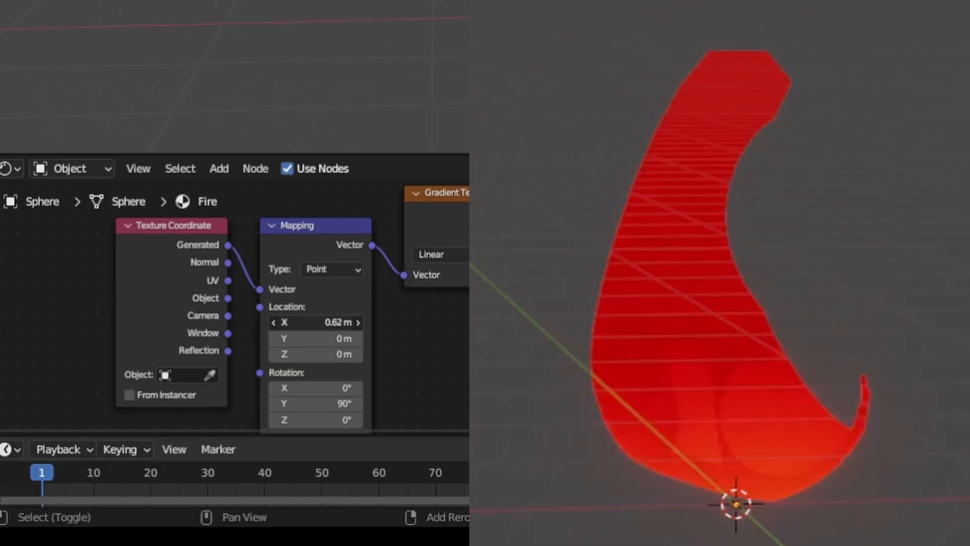
click(315, 322)
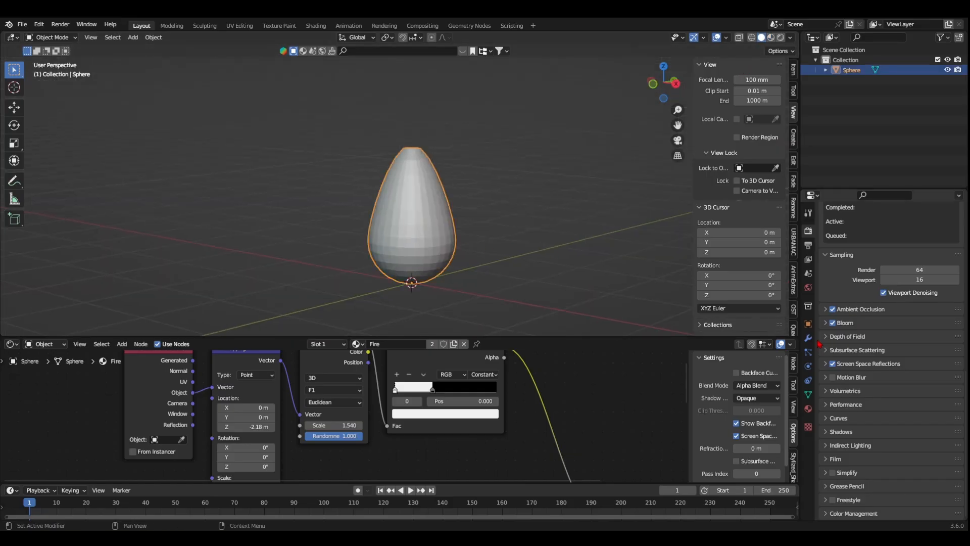
Add Subdivision Surface and Displace modifiers with a new Voronoi texture driving the displacement
click(859, 228)
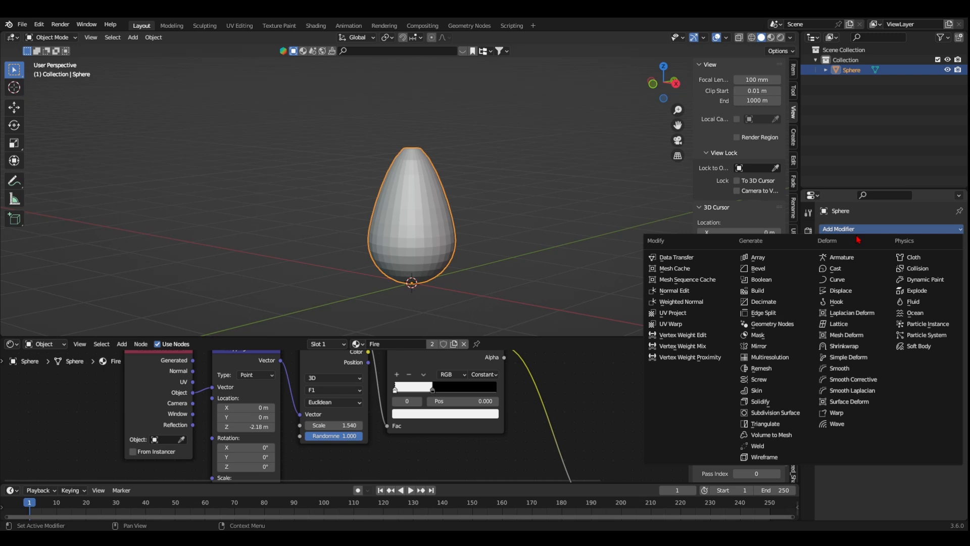
mouse_move(773, 412)
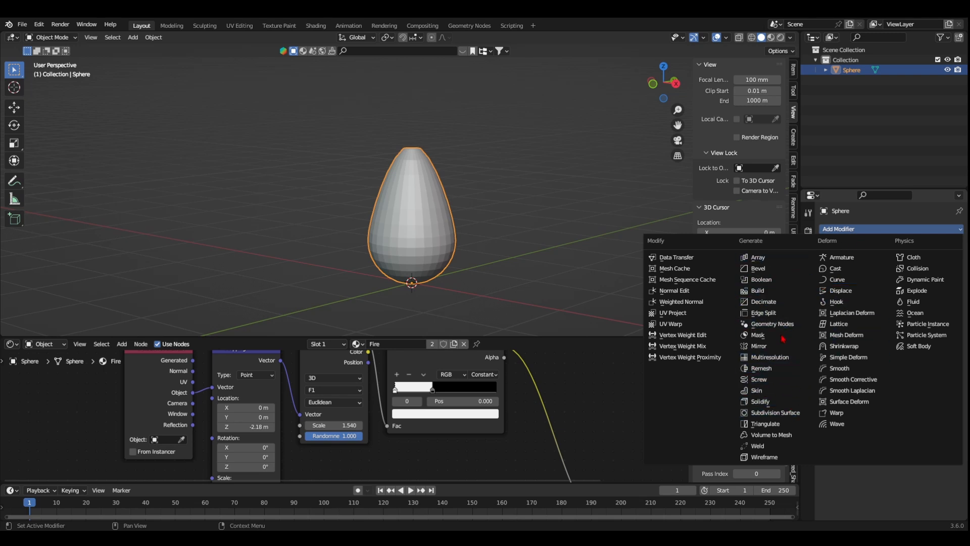
click(774, 412)
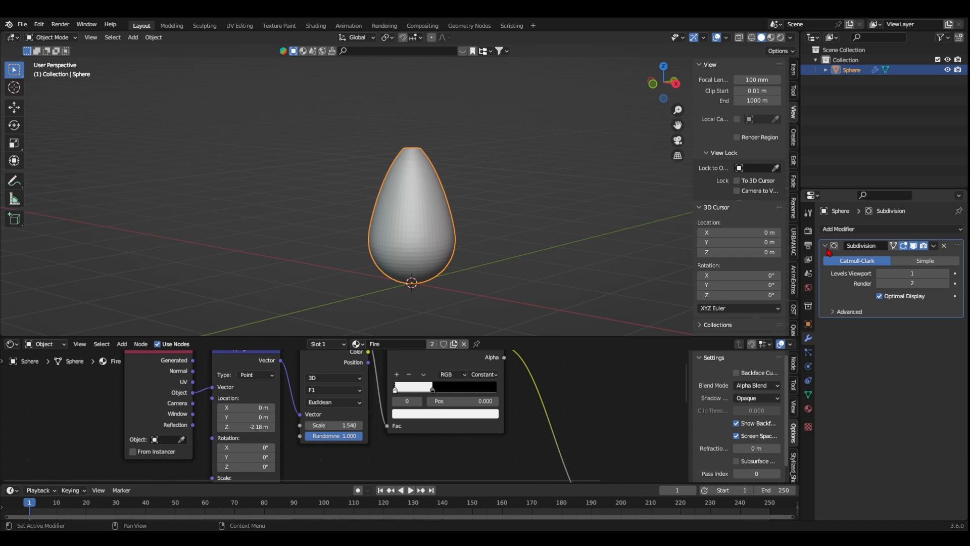
click(839, 229)
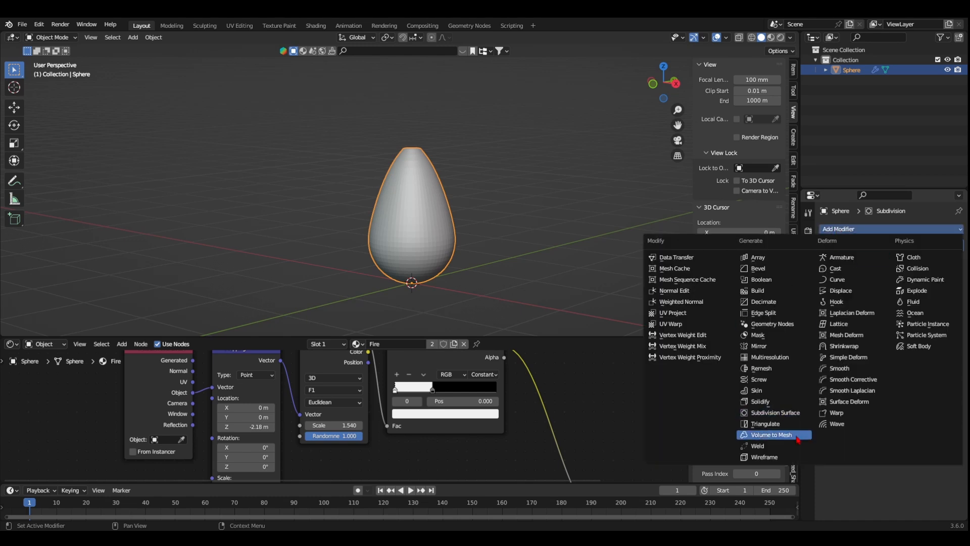
click(840, 290)
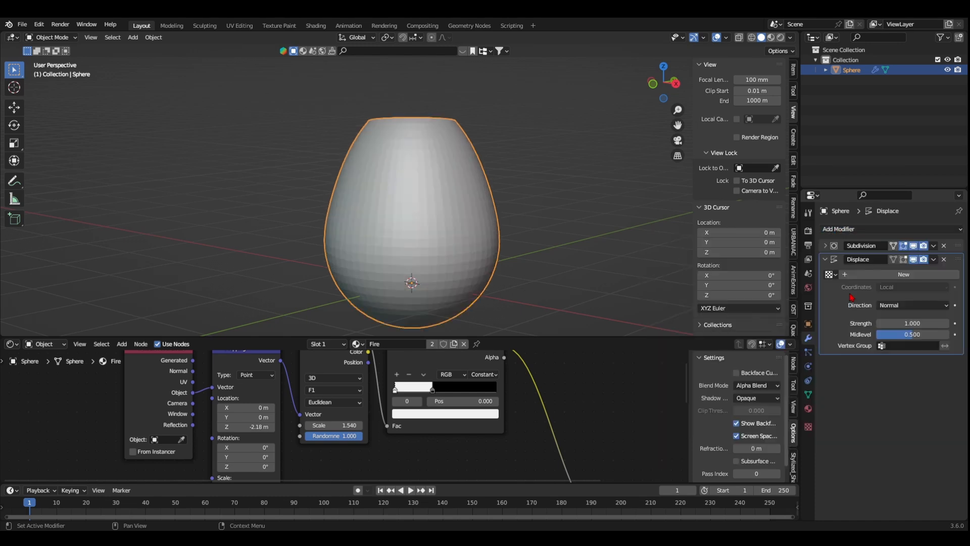
click(902, 274)
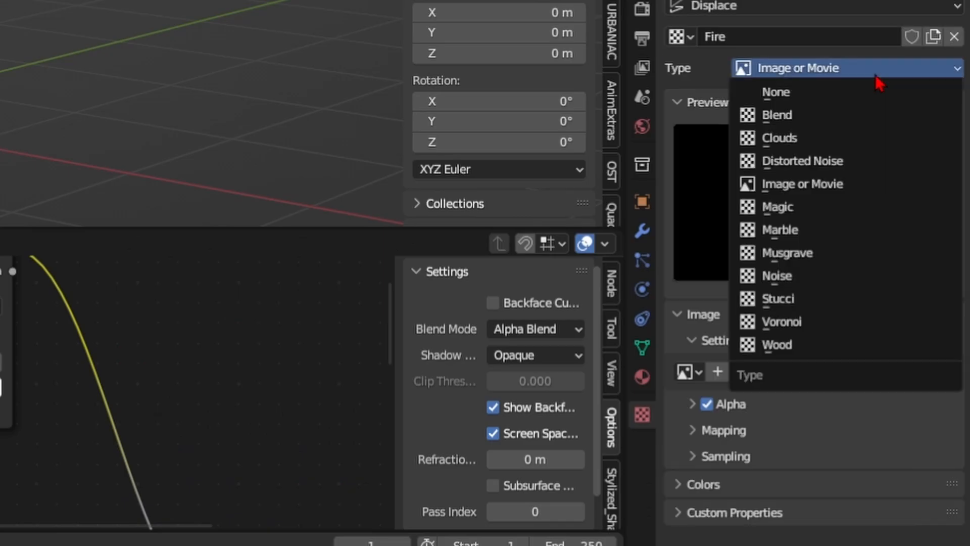
click(781, 321)
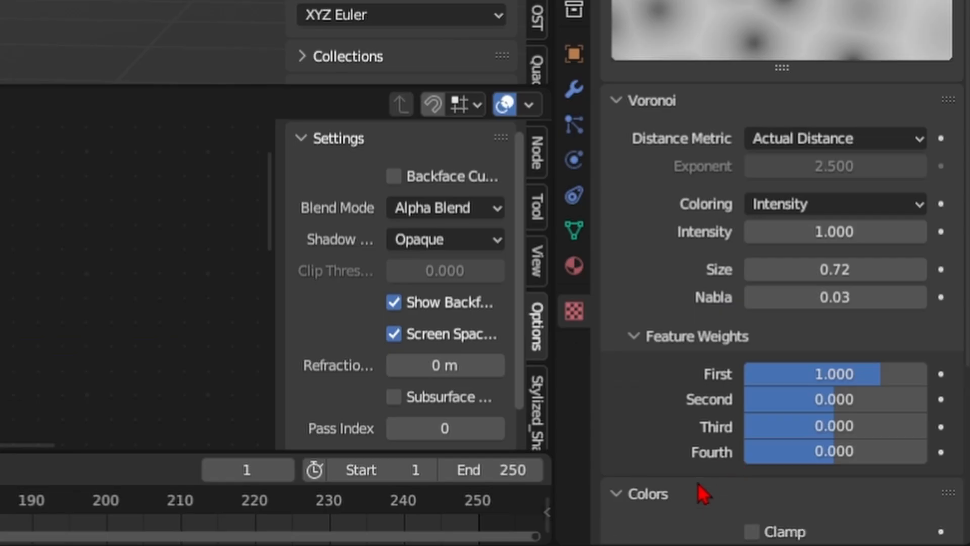
scroll(down, 3)
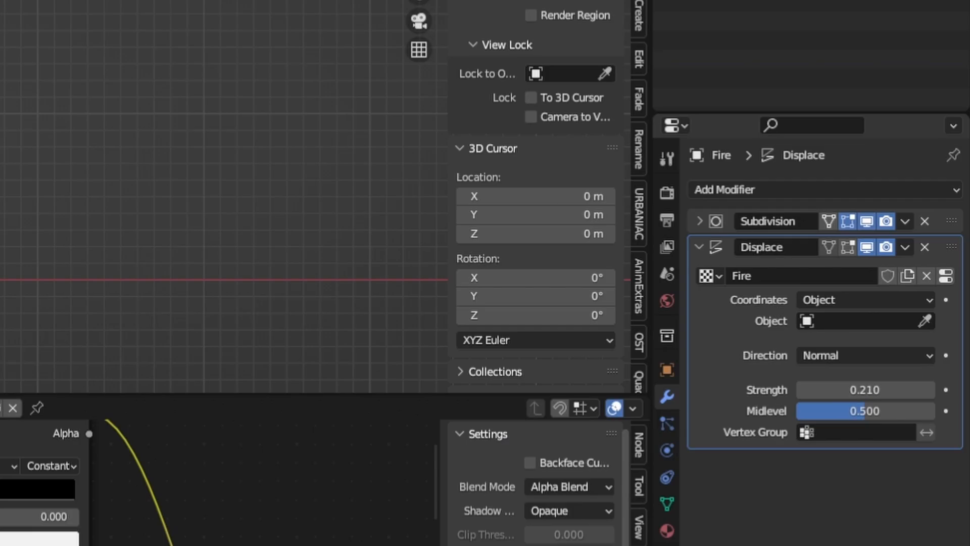
Use EMP-Displace as displacement coordinates and drive its Z location with a #frame expression
click(864, 320)
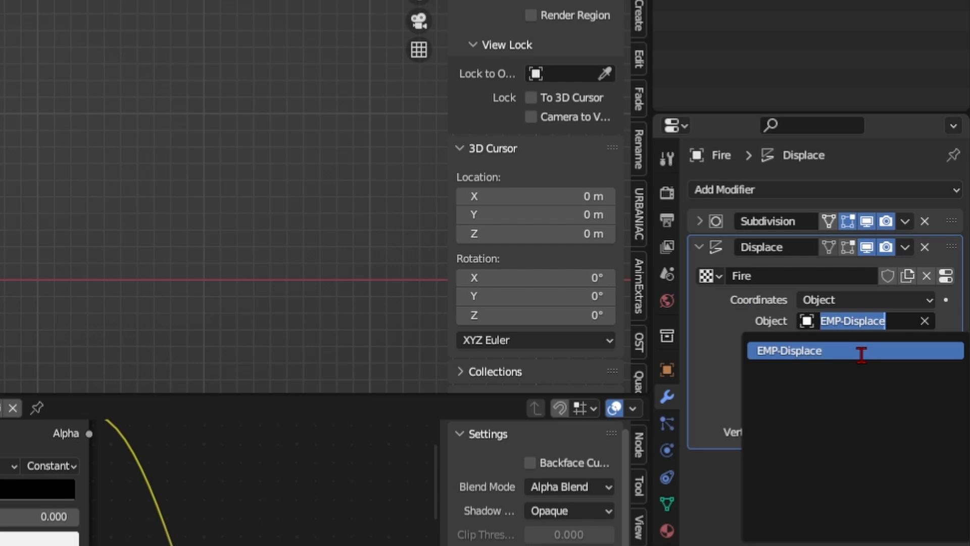
click(789, 350)
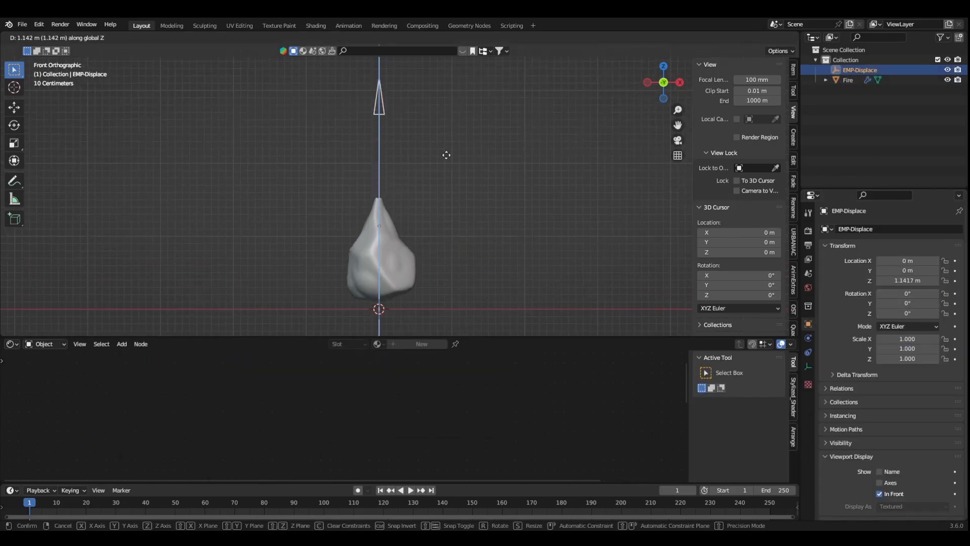
mouse_move(469, 127)
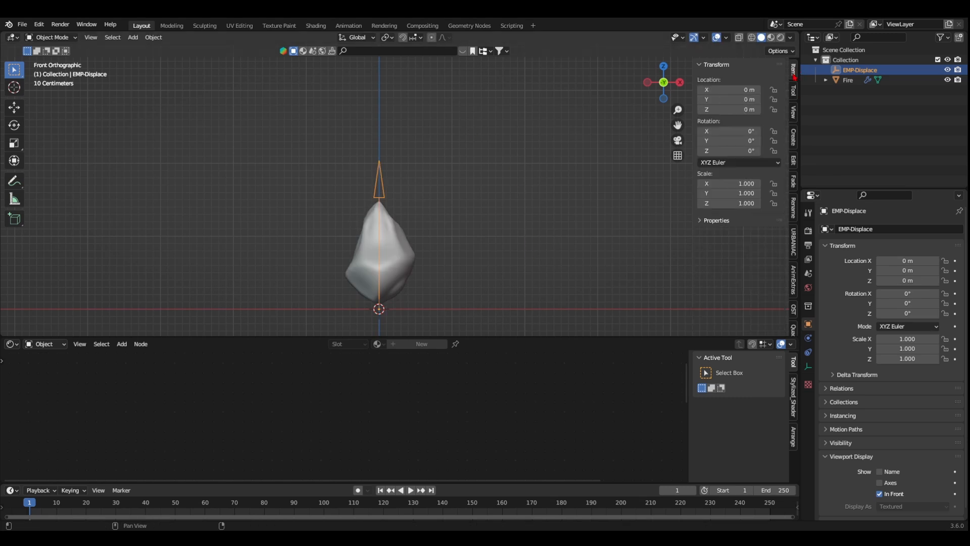
double_click(749, 109)
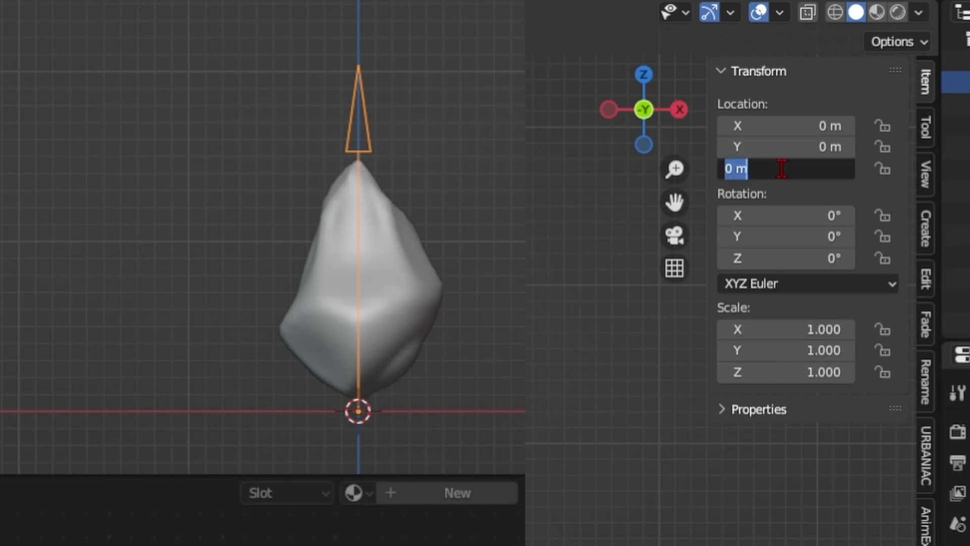
text(#frame/)
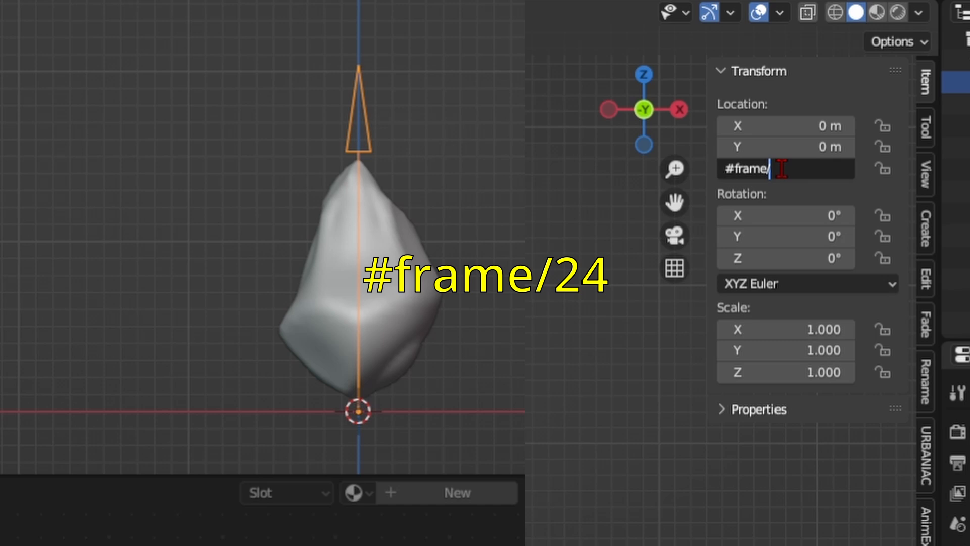
key(Return)
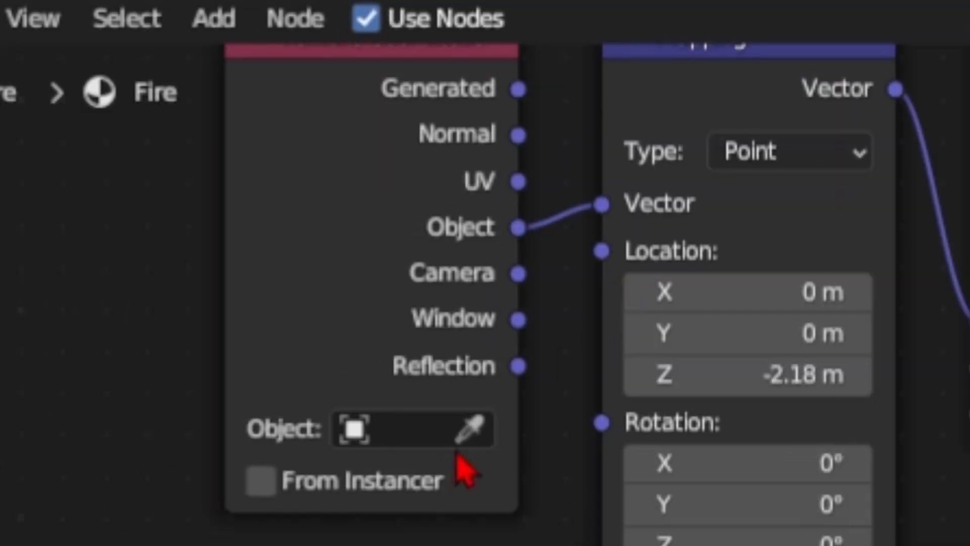
mouse_move(355, 473)
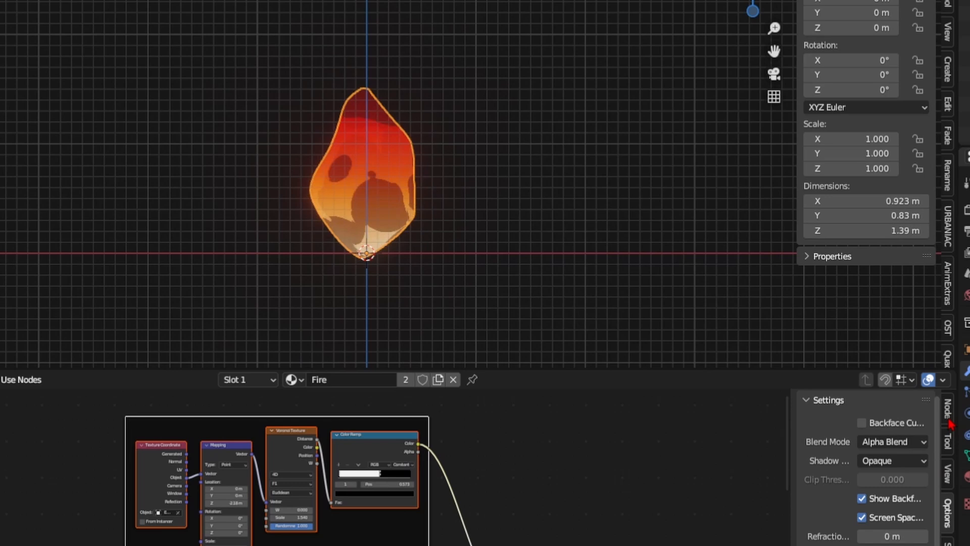
Frame the nodes as Fire-Voronoi and Fire-Color groups, colouring the Fire-Color frame
key(ctrl+j)
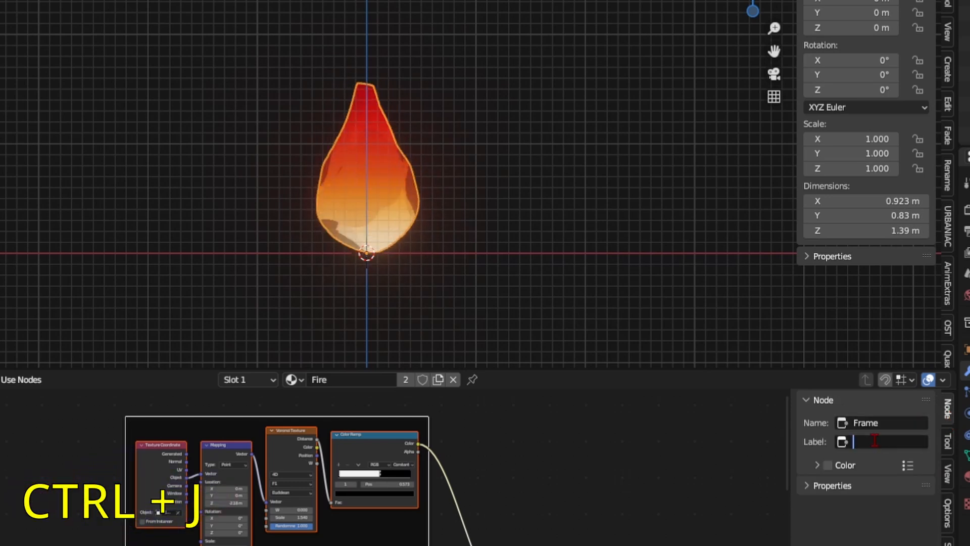
text(Fire-V)
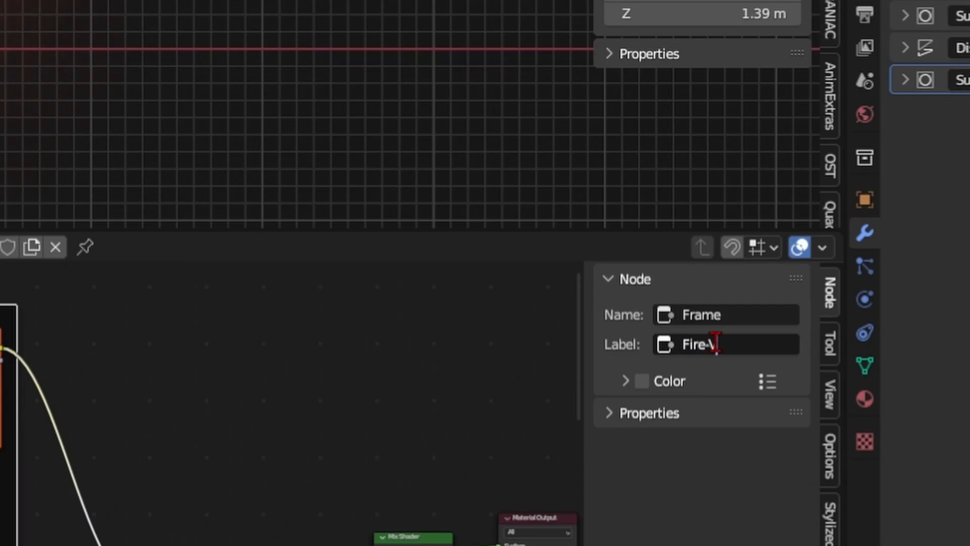
text(oronoi)
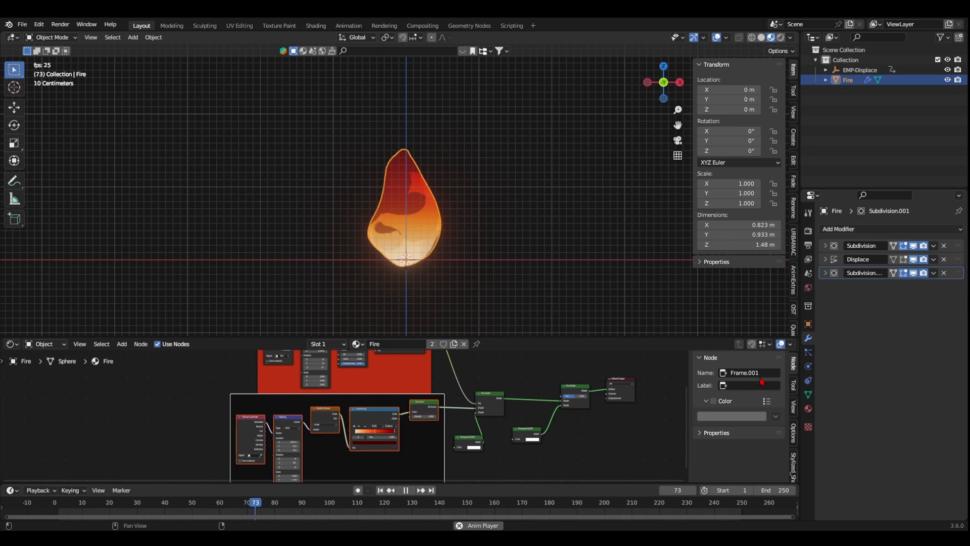
text(Fire-Co)
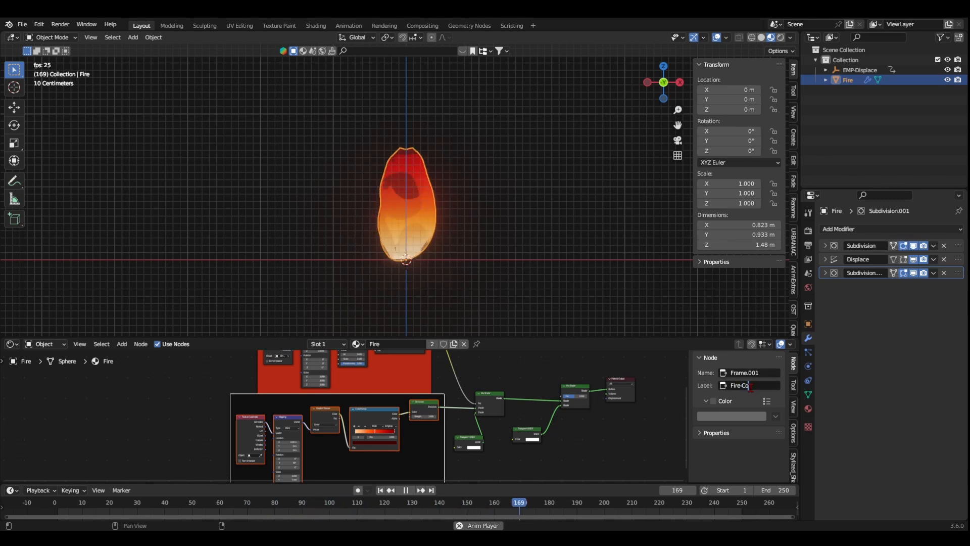
click(732, 415)
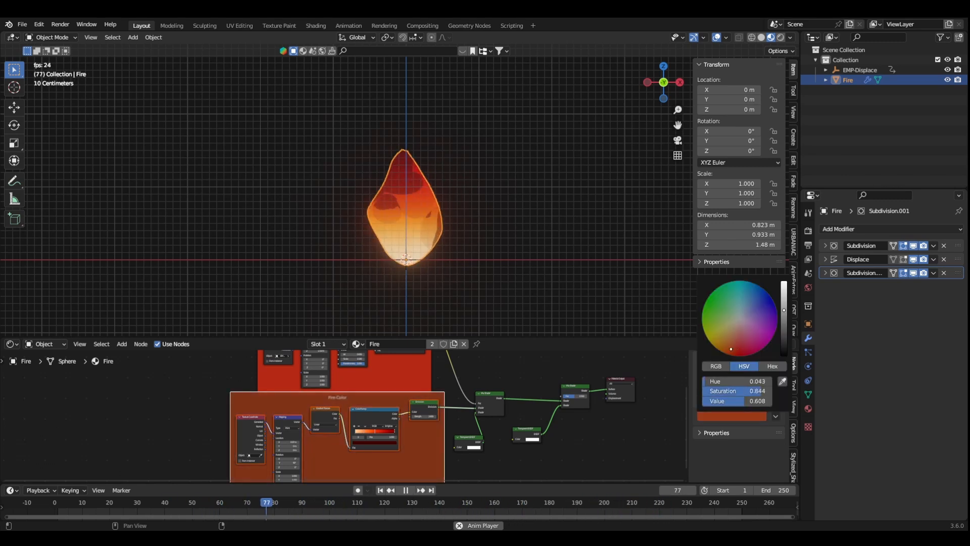
Add a mapped Gradient Texture fade into the ramp and duplicate the fire object for embers
text(gradie)
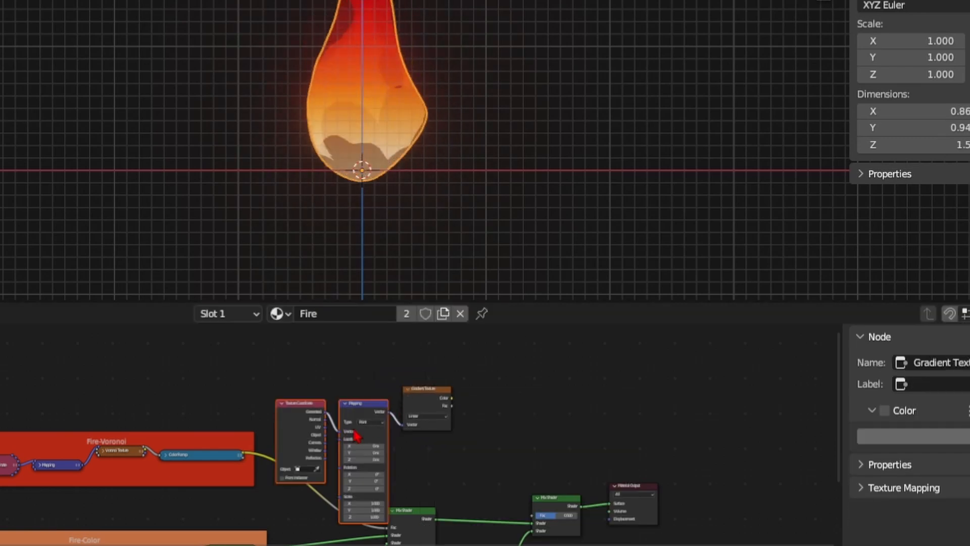
key(ctrl+t)
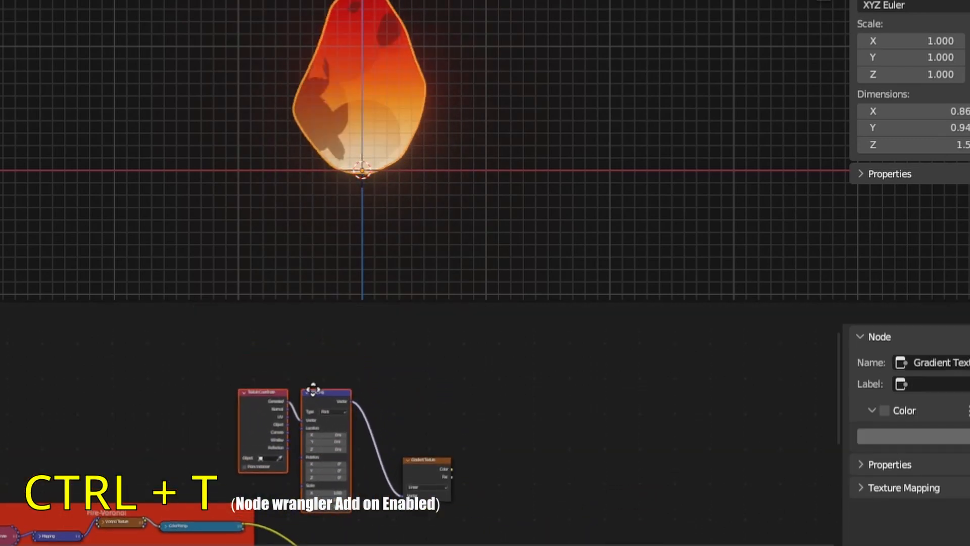
key(ctrl+t)
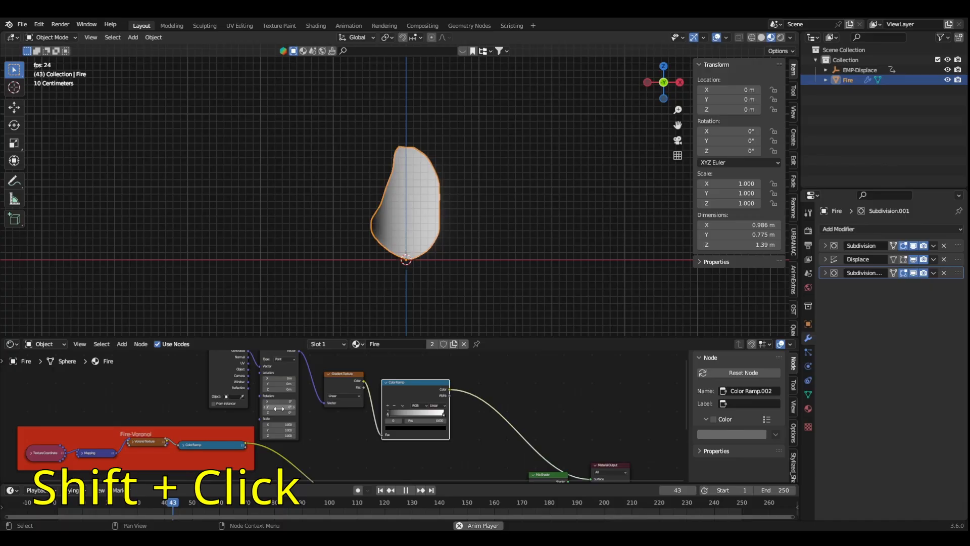
click(304, 502)
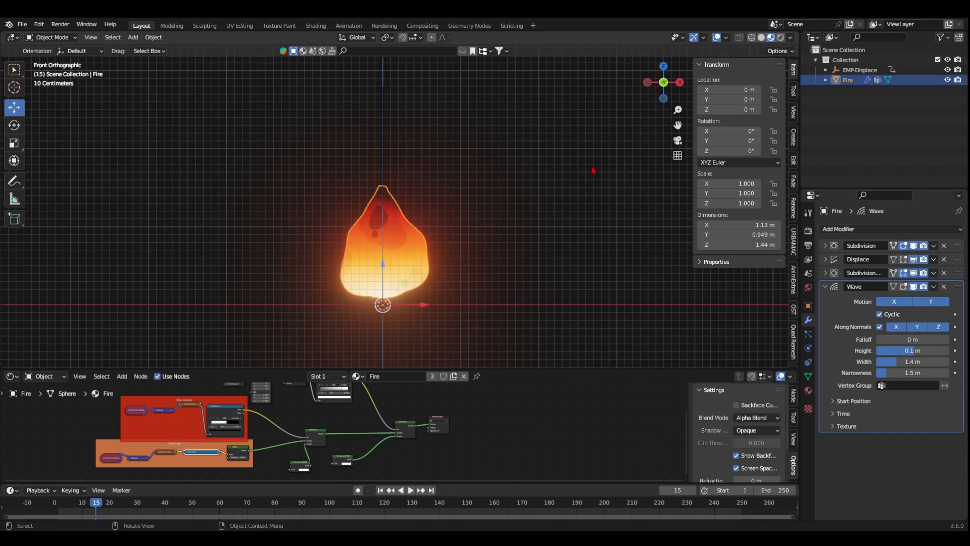
key(shift+d)
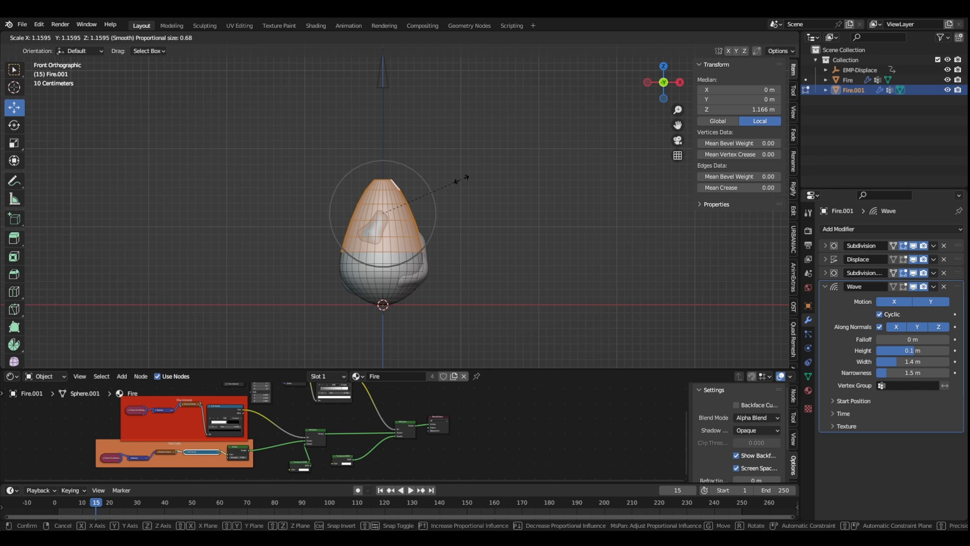
Enlarge the duplicate's upper part and make its material a single-user copy ready for renaming
click(382, 247)
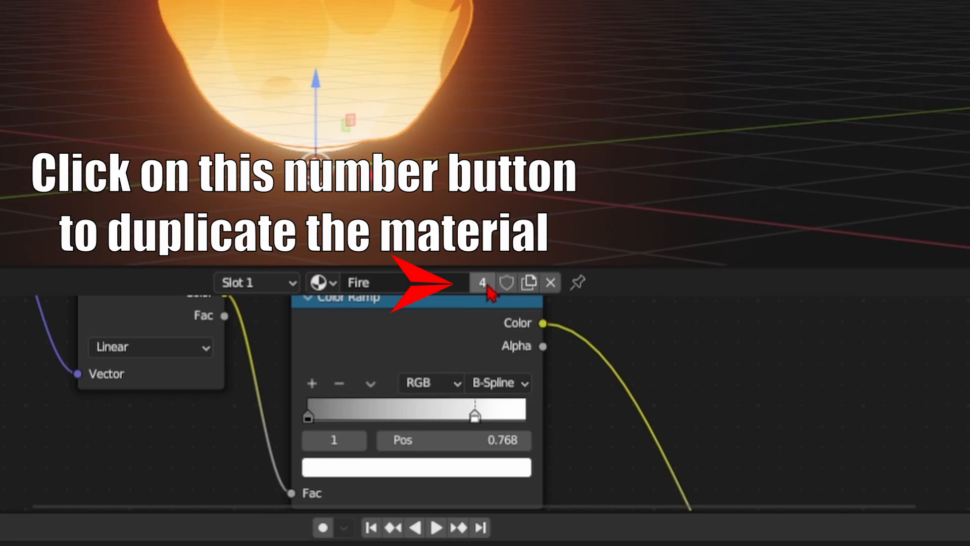
click(482, 282)
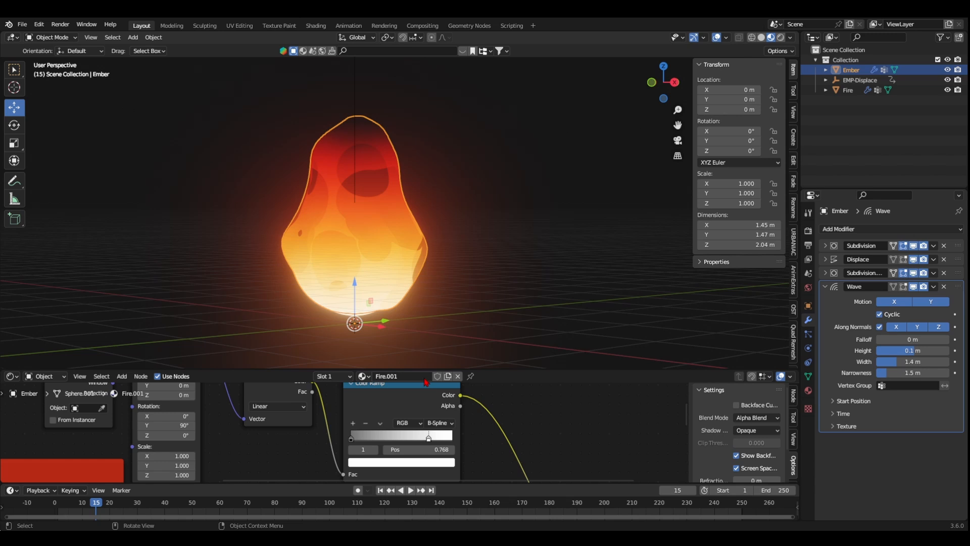
click(402, 376)
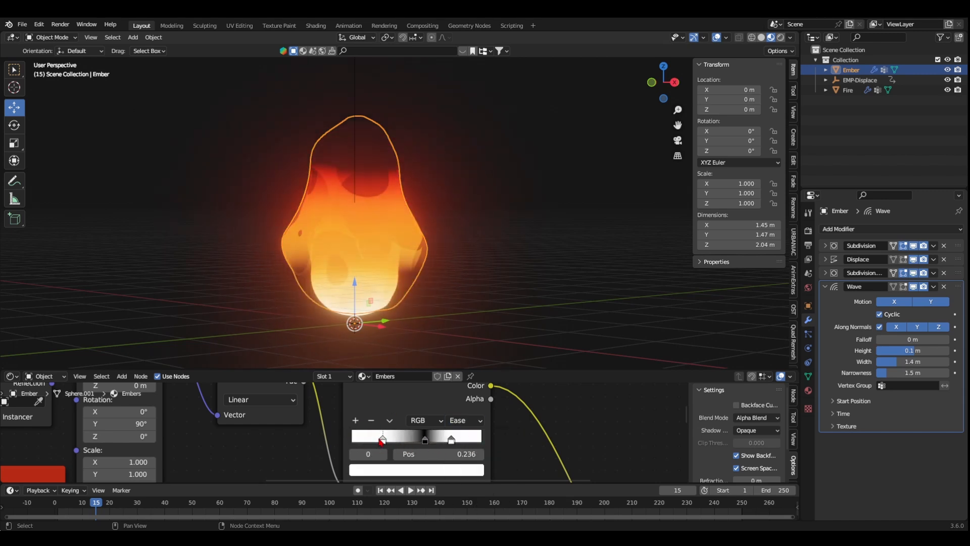
Switch the Embers color ramp to Ease interpolation and adjust its stops for scattered flakes
click(461, 421)
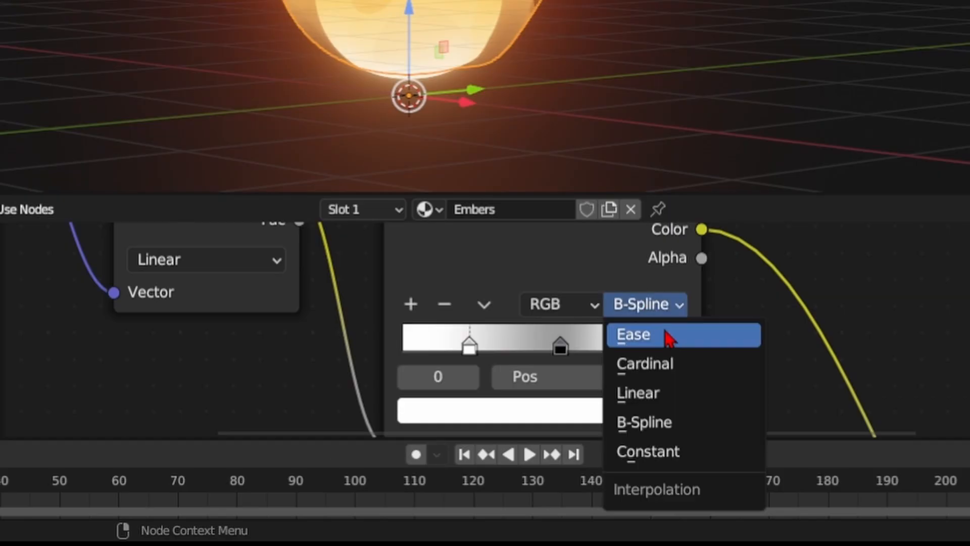
click(647, 450)
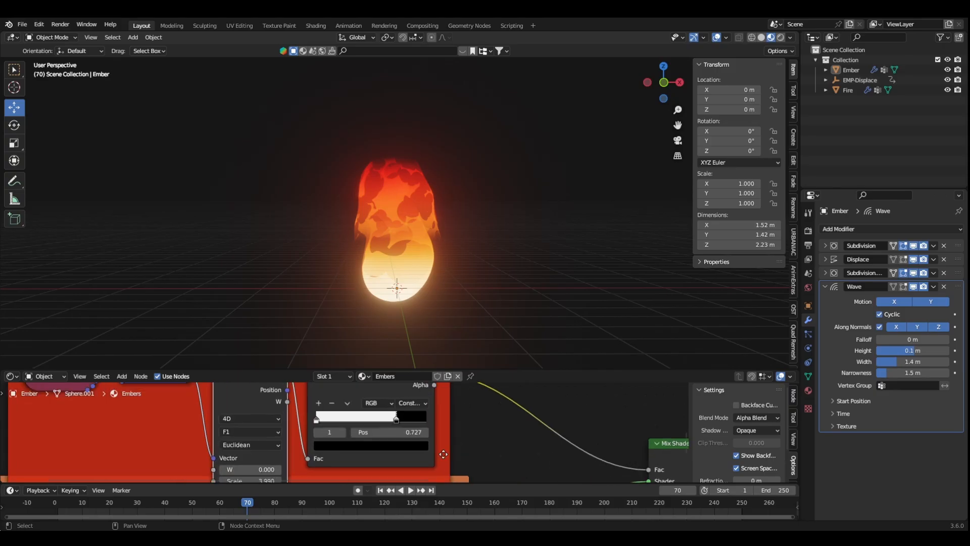
click(355, 415)
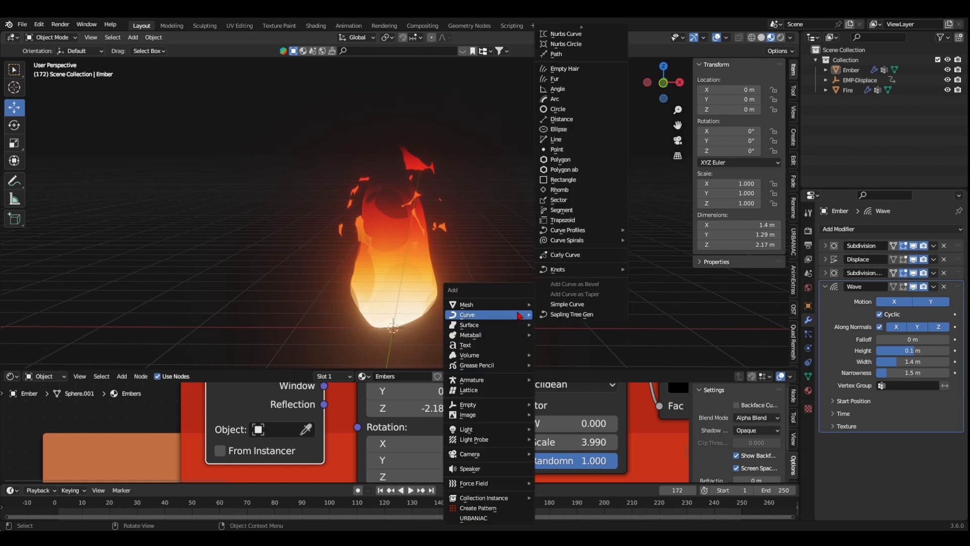
mouse_move(467, 404)
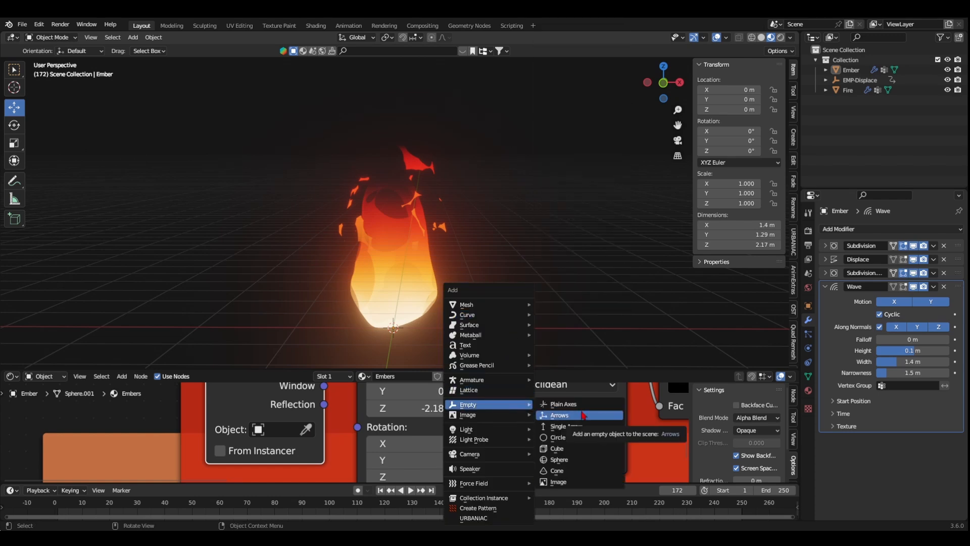
Add the EMP-Embers empty as texture coordinate object and confirm its #frame/36 height driver
click(562, 405)
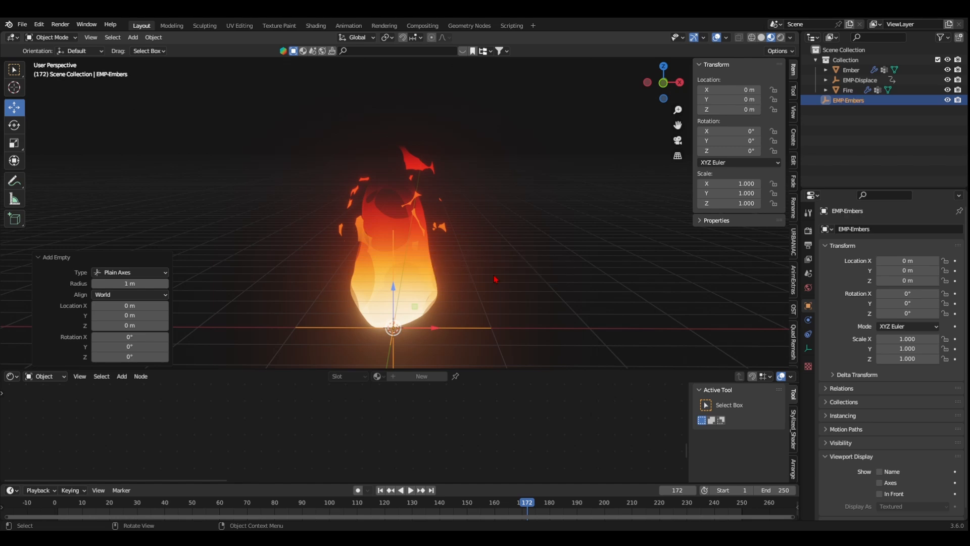
click(284, 429)
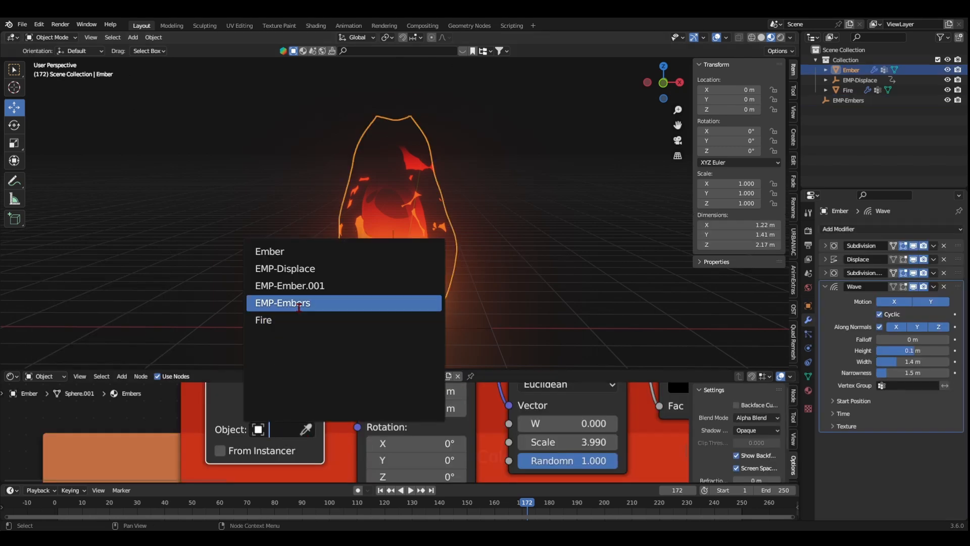
click(282, 302)
text(frame/3)
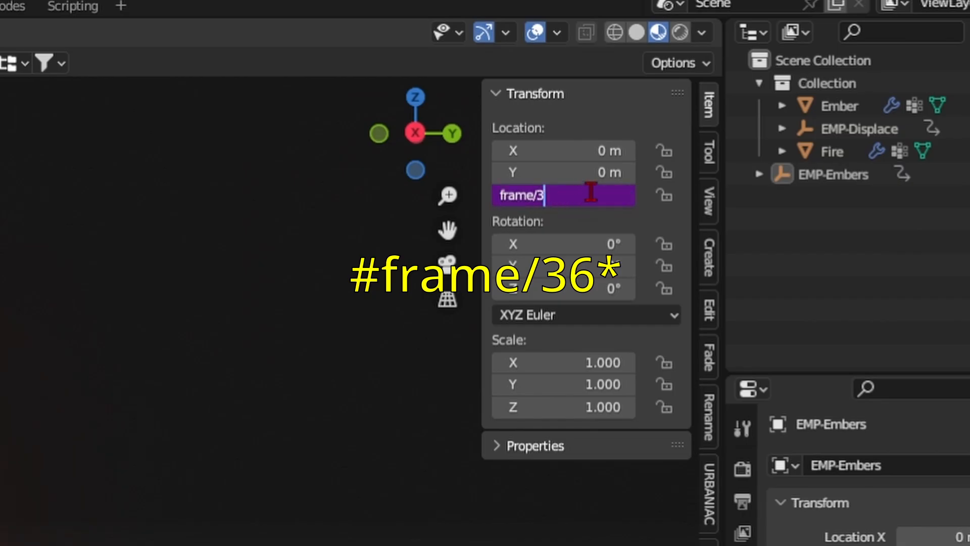
key(Return)
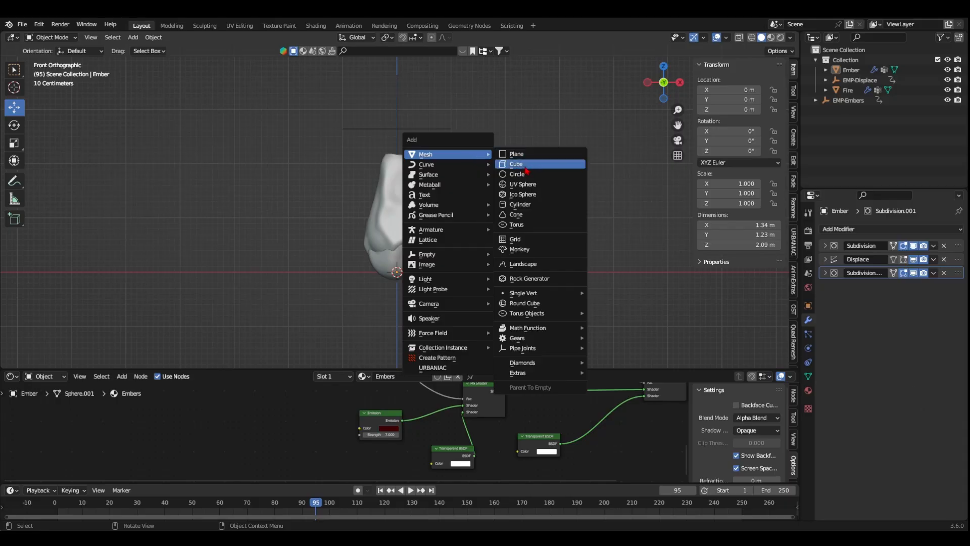
Add a cube stretched tall along Z with Subdivision and Smoke-texture Displace modifiers
click(515, 164)
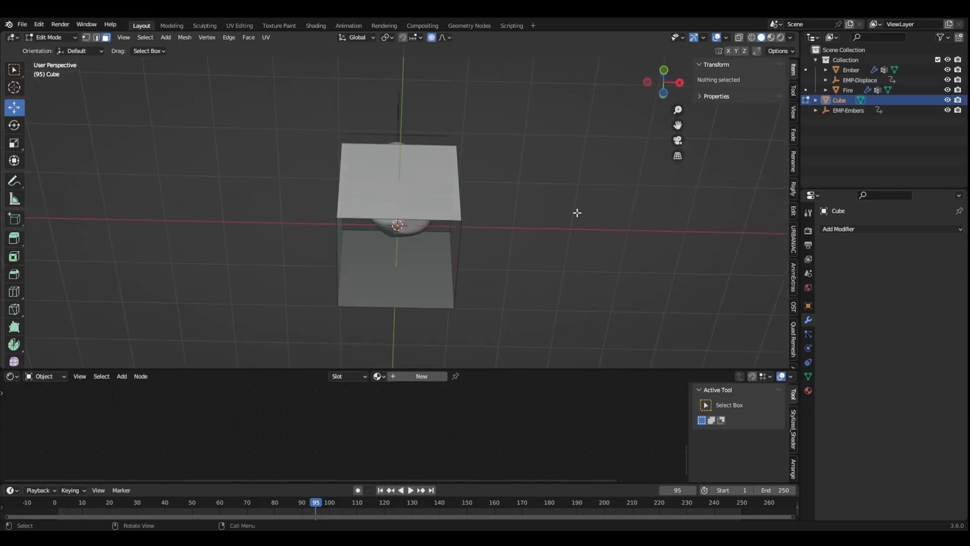
key(ctrl+1)
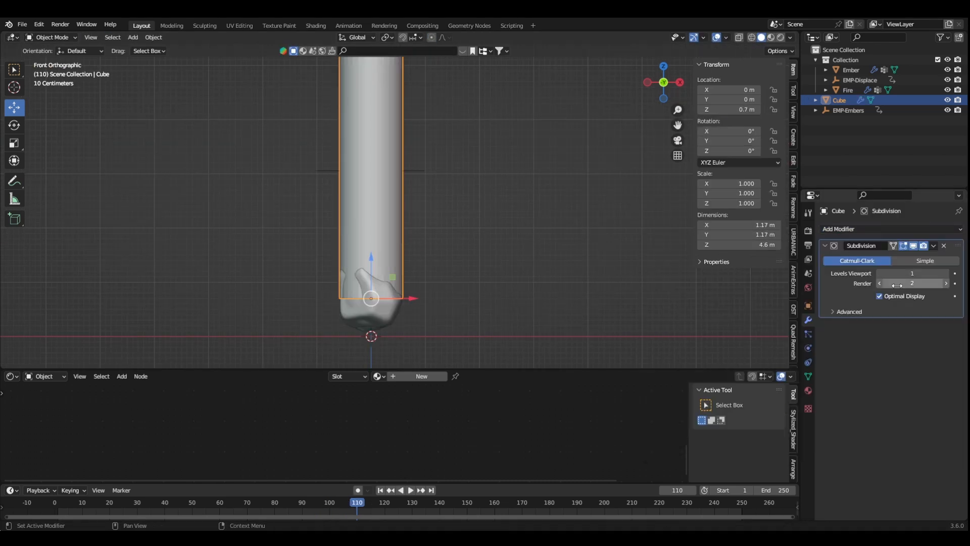
click(854, 228)
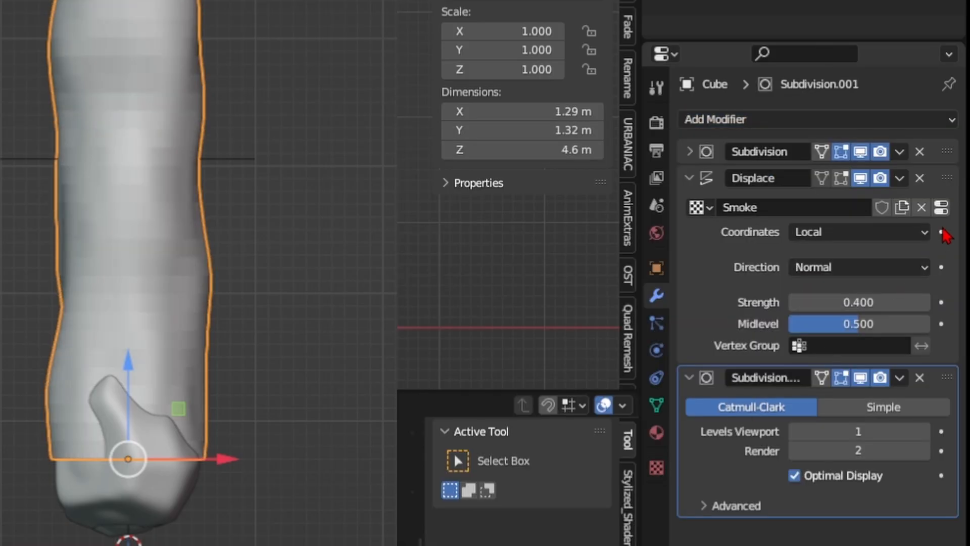
click(690, 376)
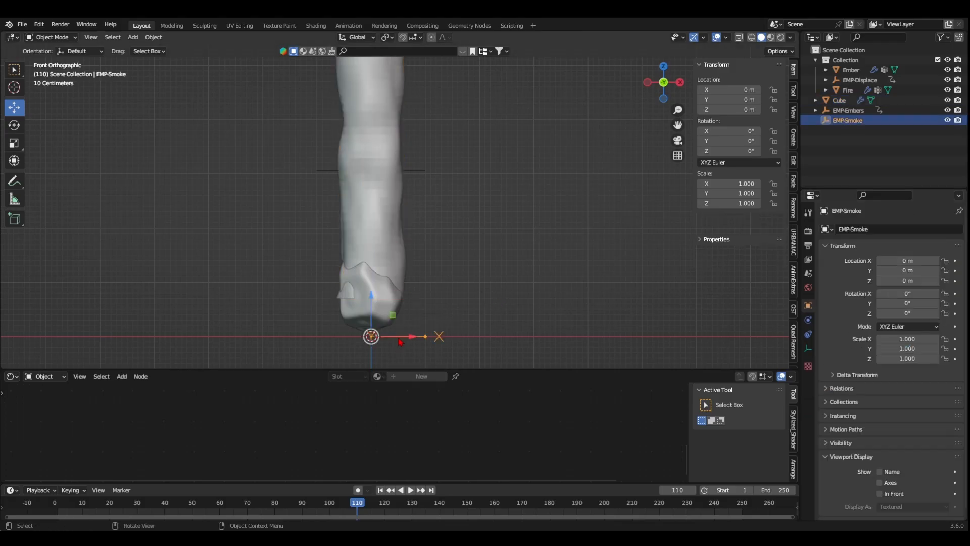
mouse_move(508, 139)
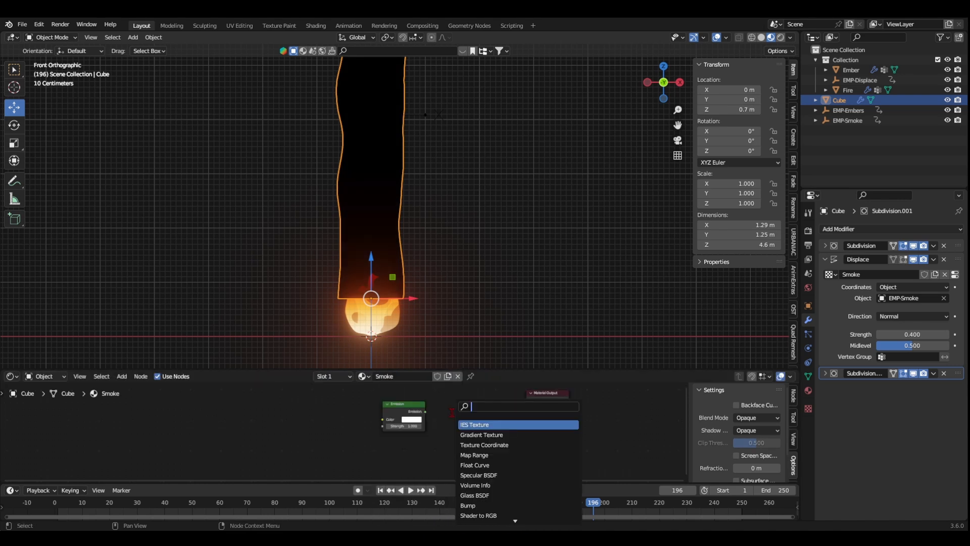
Wire a Mix Shader with Transparent BSDF, fed by a Noise Texture through a Color Ramp
text(m)
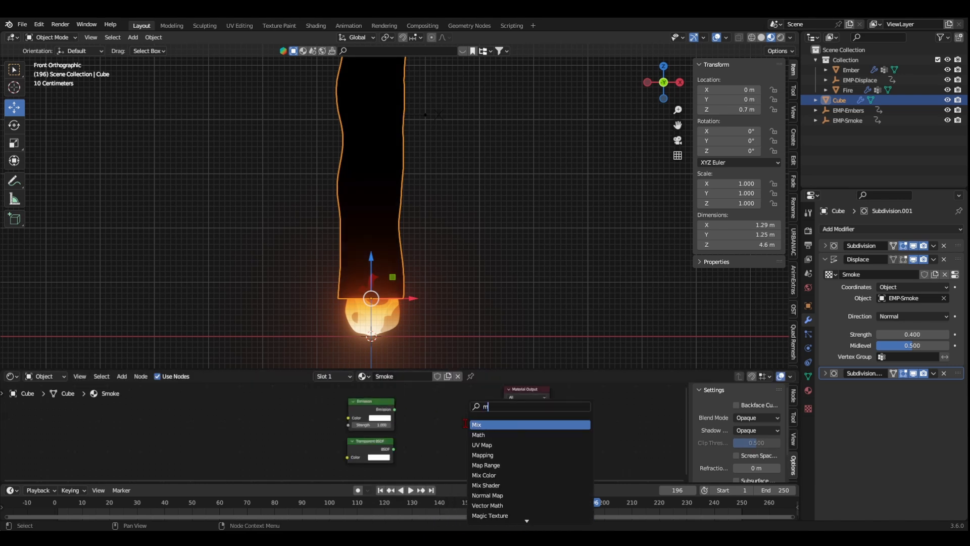
click(486, 485)
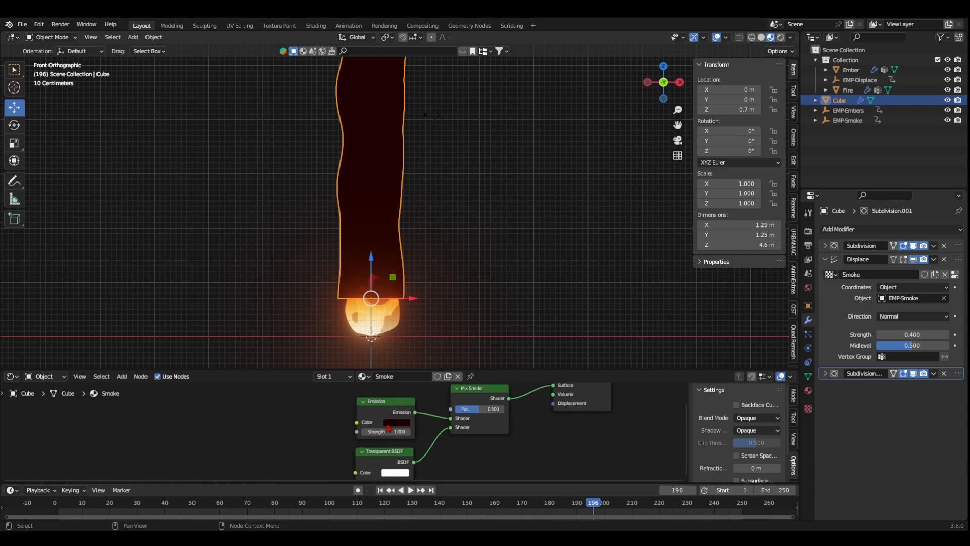
text(no)
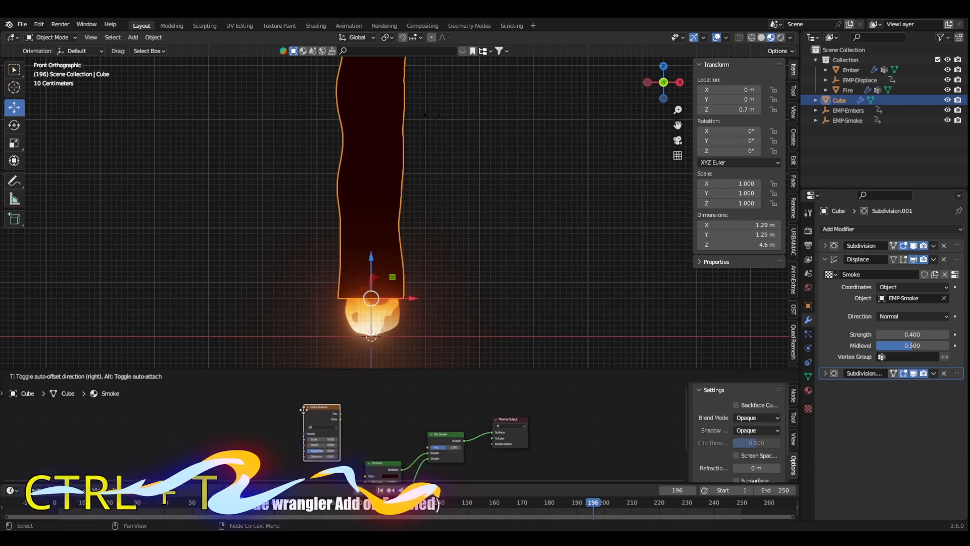
key(ctrl+t)
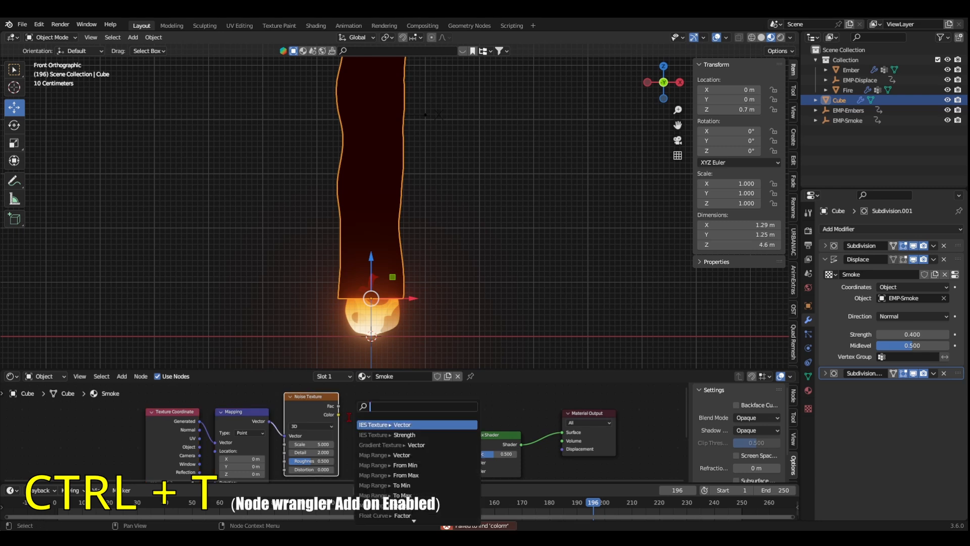
click(384, 424)
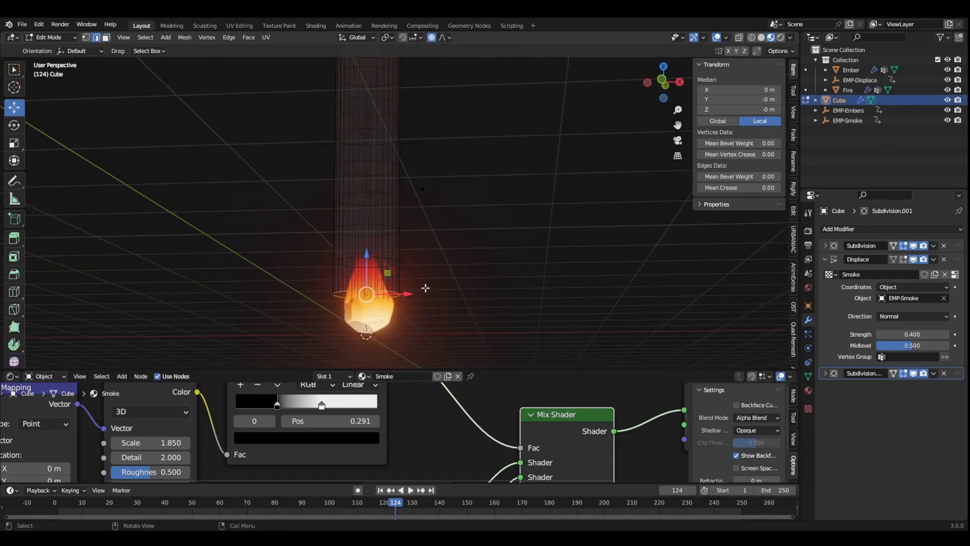
Move the Color Ramp stops and set interpolation to Constant for hard-edged wisps
key(s)
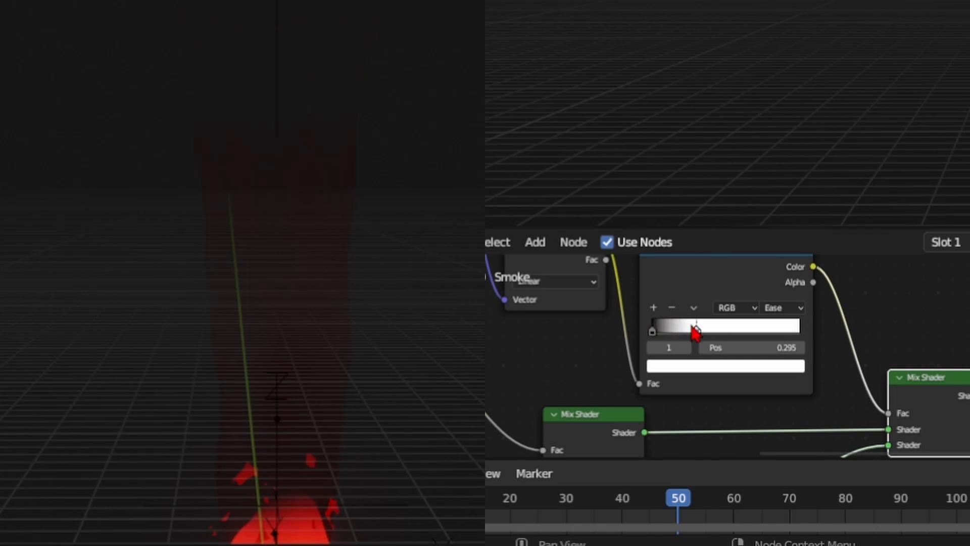
click(782, 308)
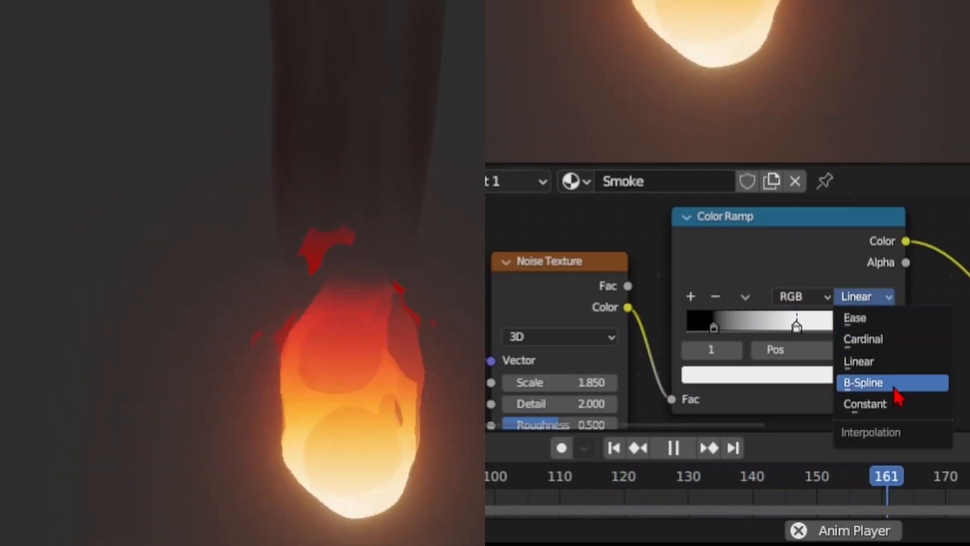
click(866, 403)
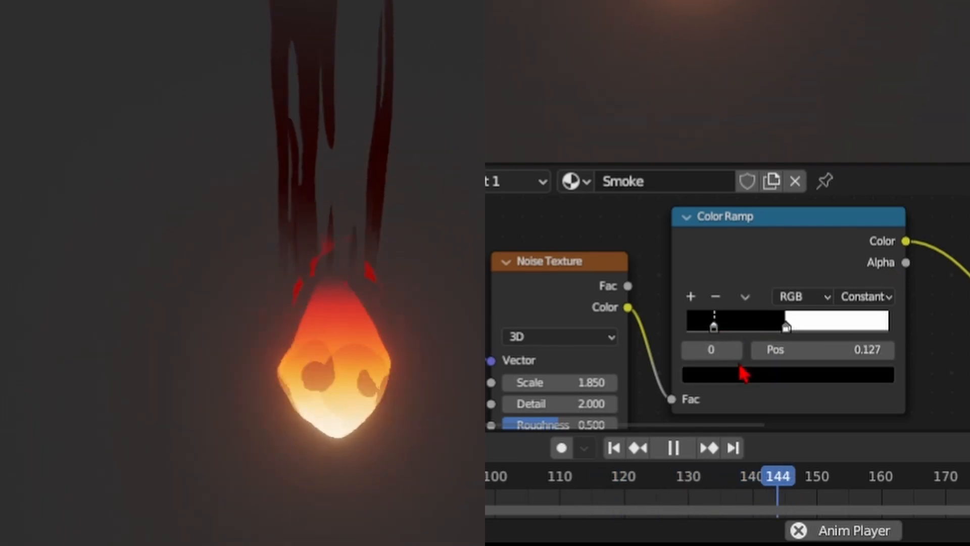
click(786, 374)
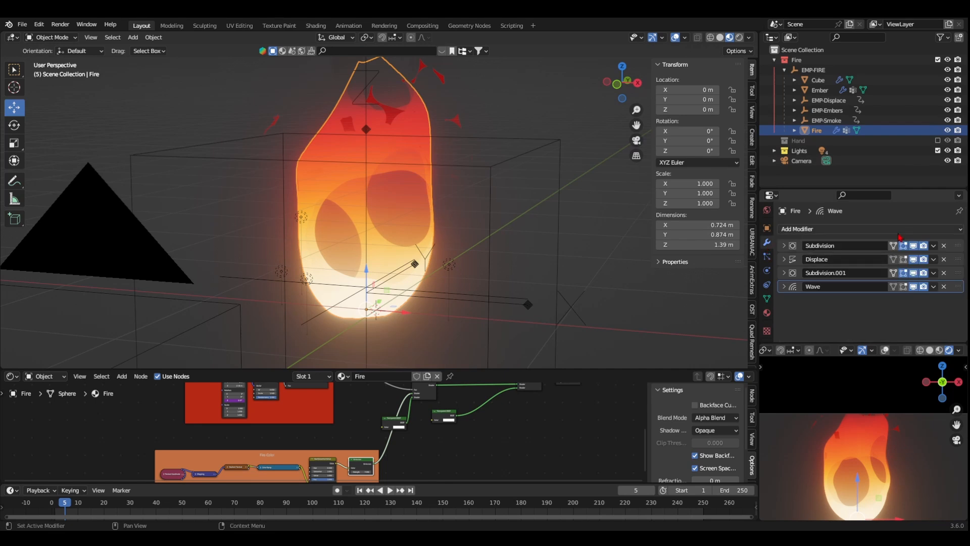
Add a Solidify modifier to Fire and put the Outline material in a second slot
click(797, 229)
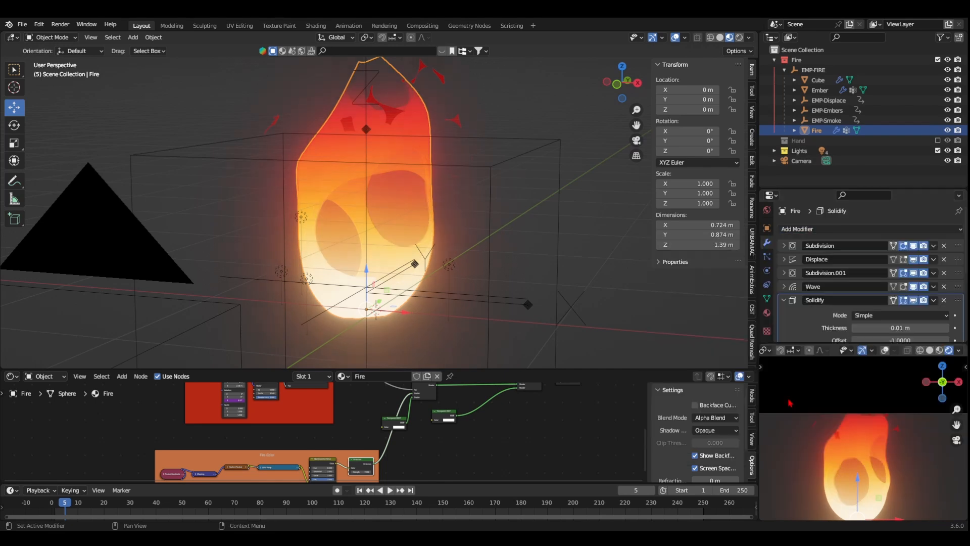
scroll(down, 3)
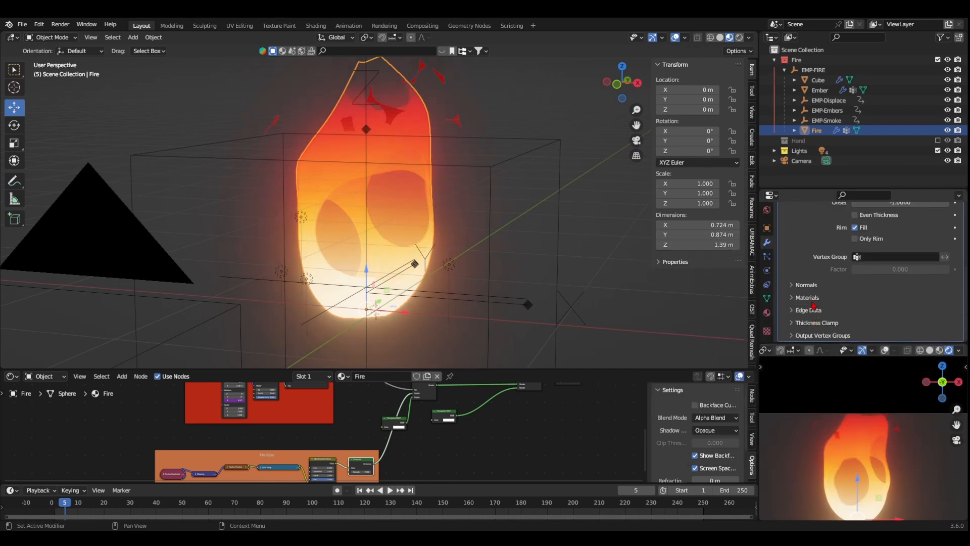
click(806, 285)
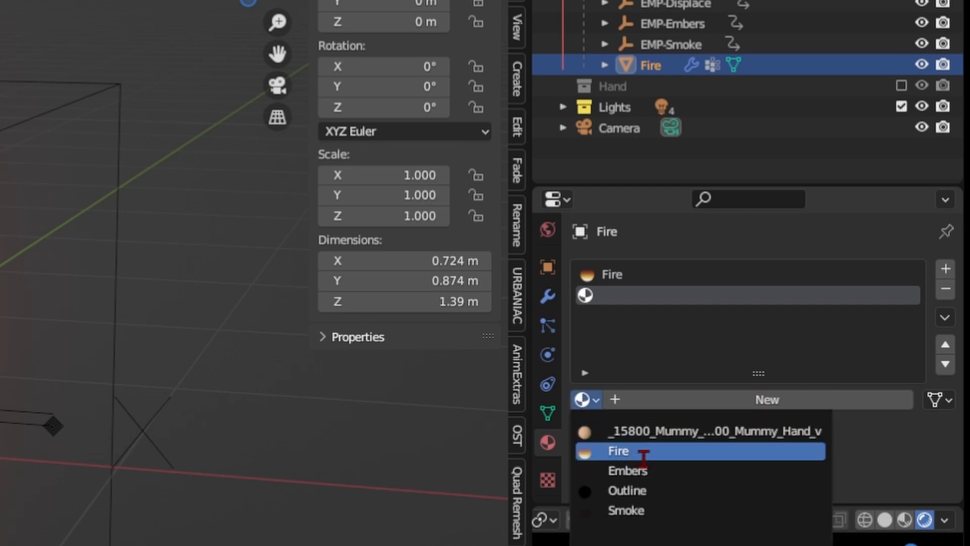
click(626, 490)
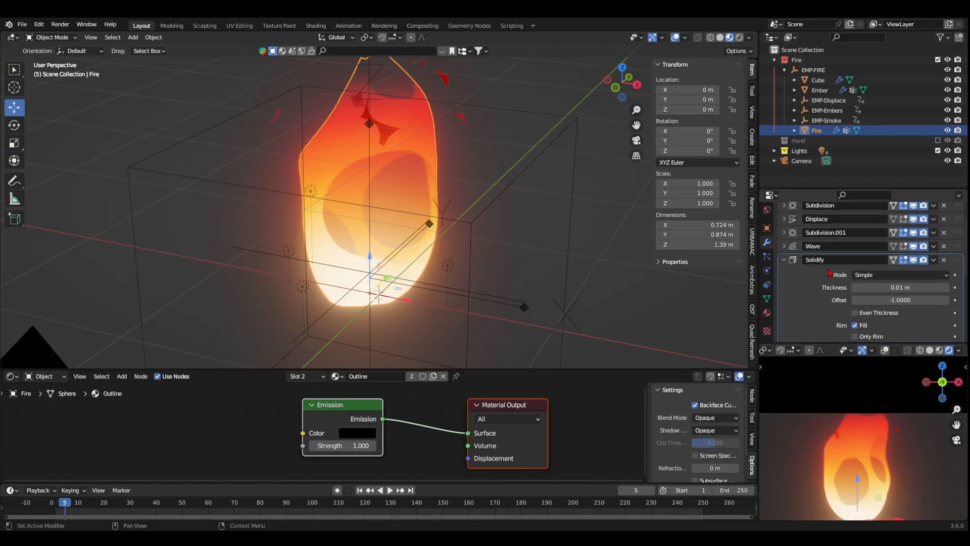
Flip the shell's normals and set Material Offset to 1 so it uses Outline
scroll(down, 3)
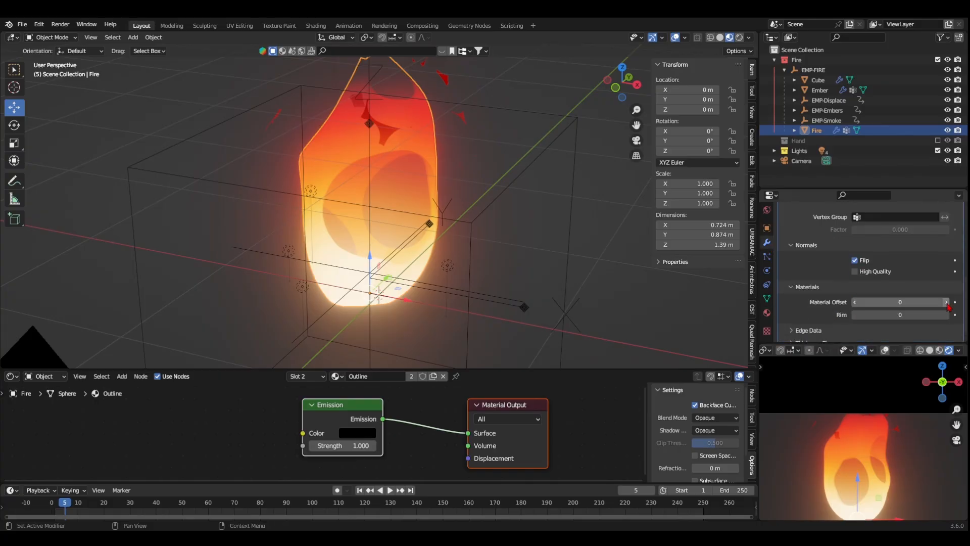
click(947, 302)
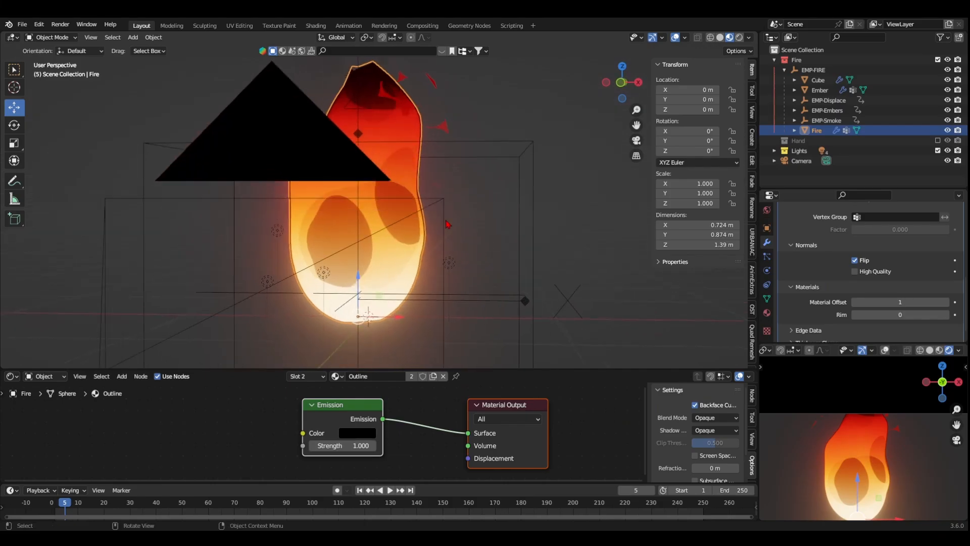
click(819, 90)
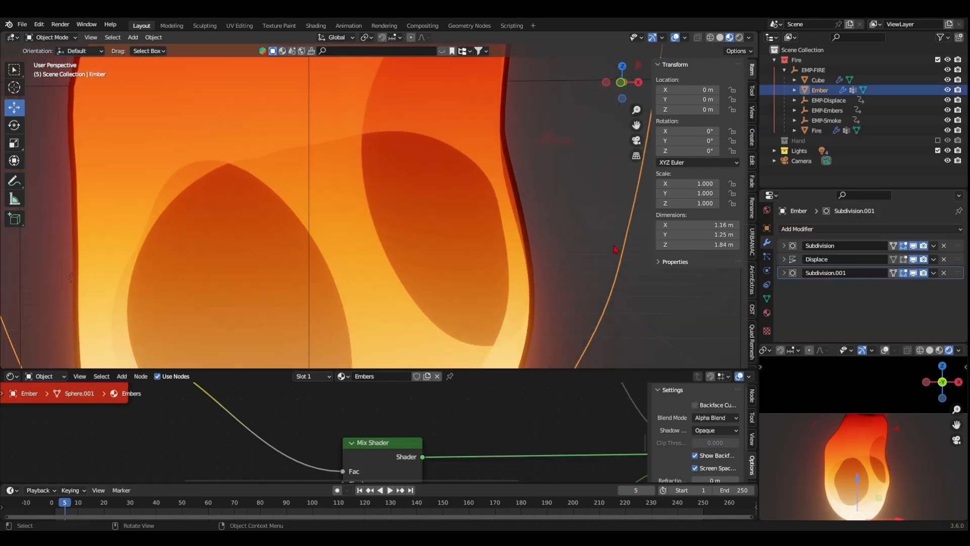
mouse_move(766, 313)
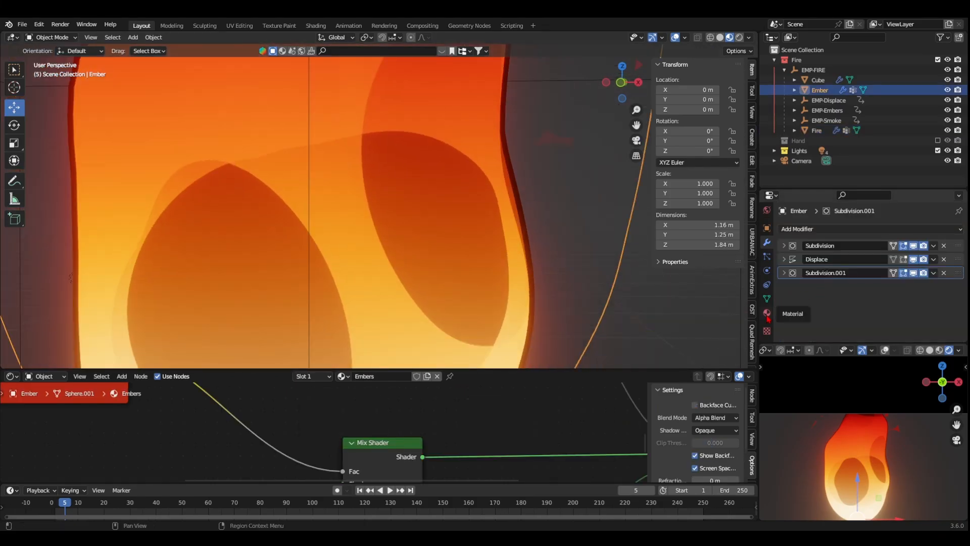
click(816, 130)
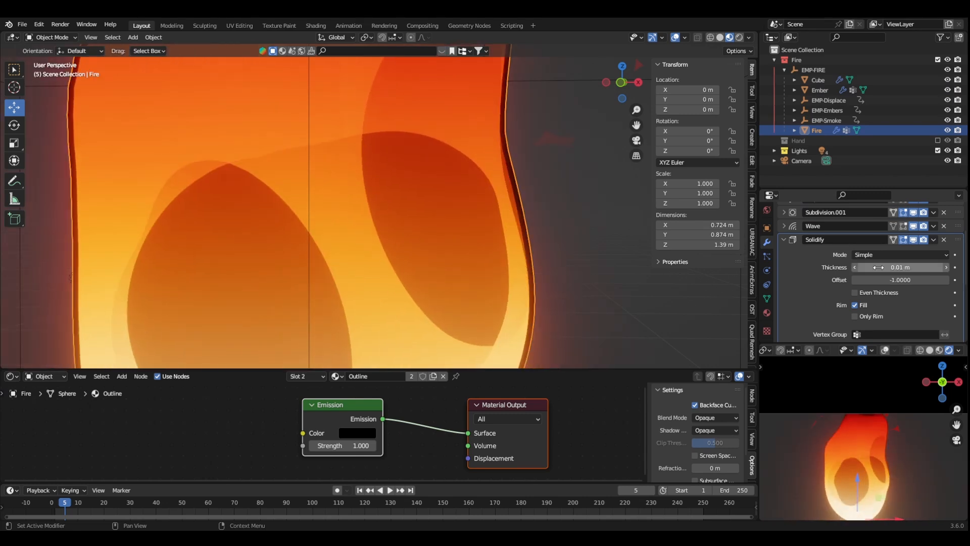